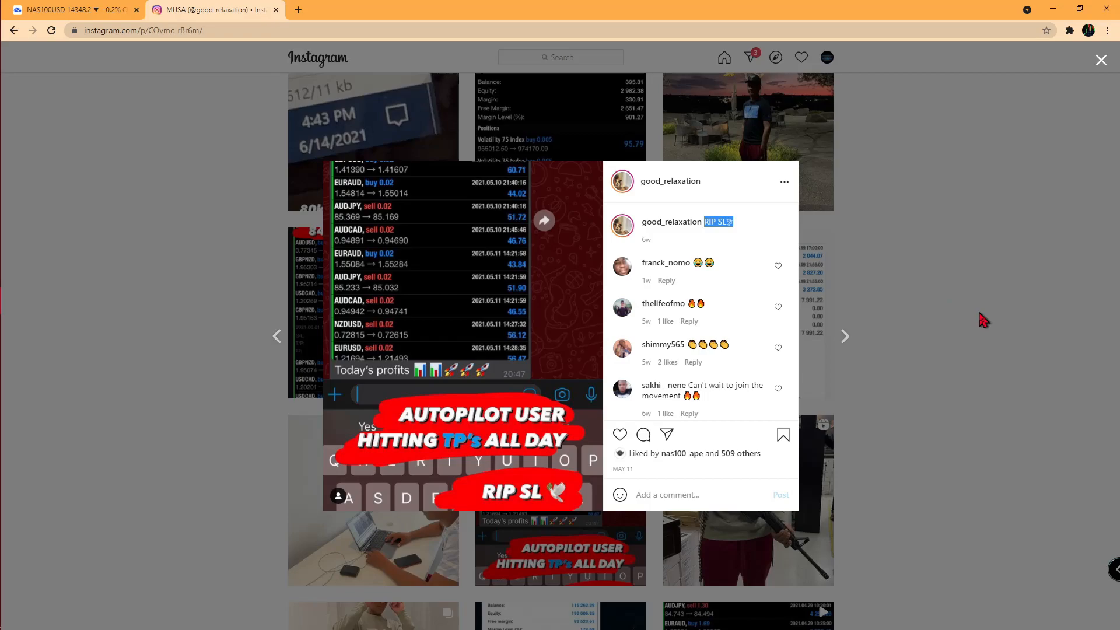
# Close the trading-profits post and open the laptop trading-chart partnership post.
pyautogui.click(1099, 60)
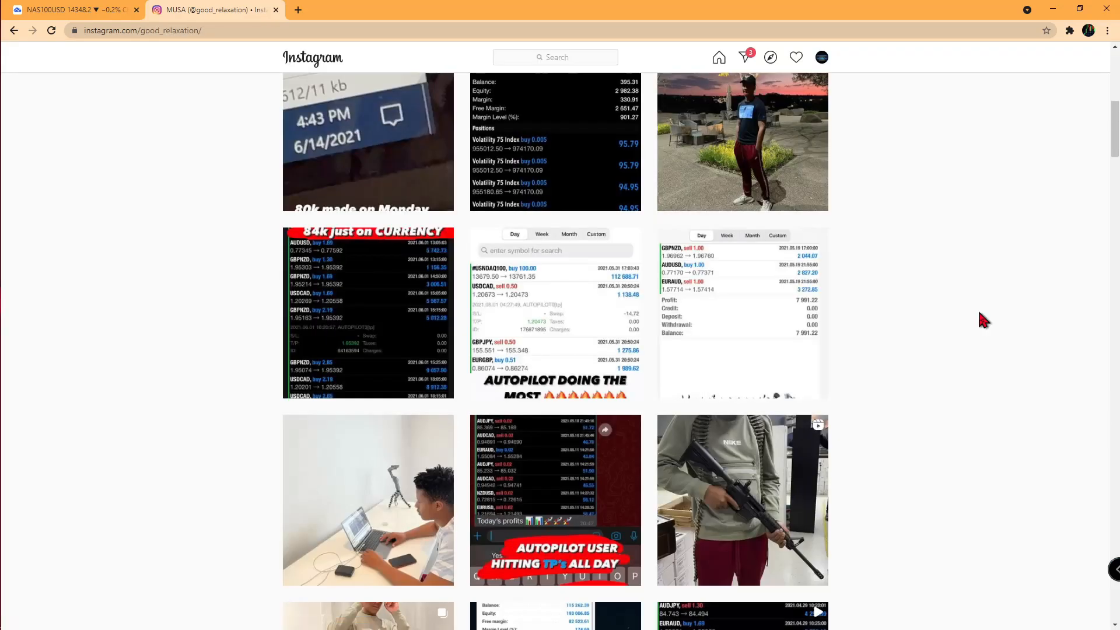
pyautogui.click(554, 315)
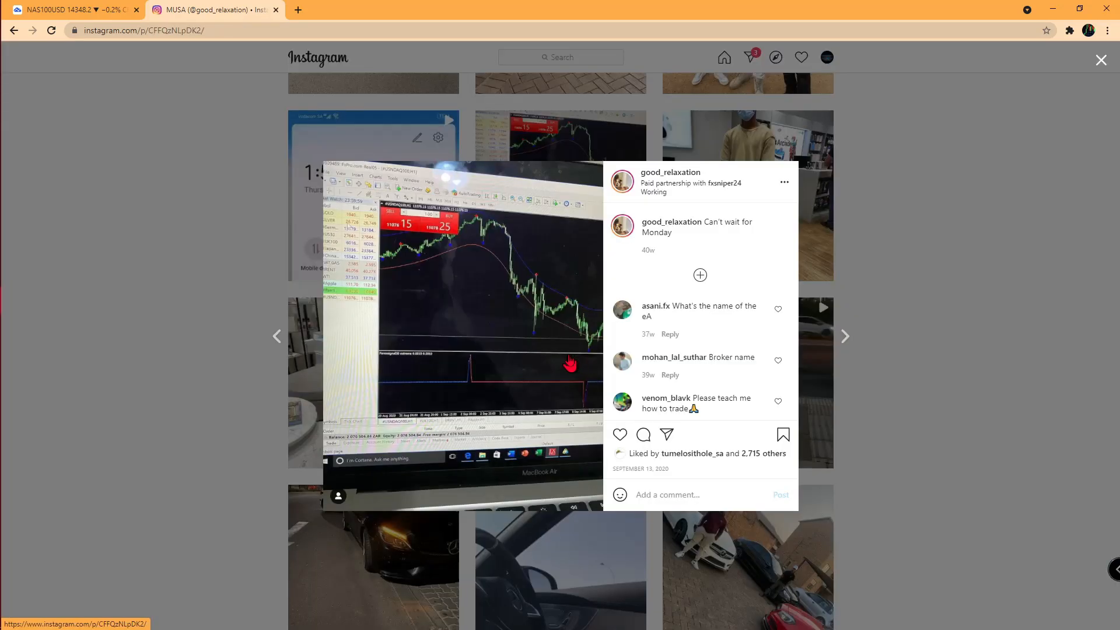
pyautogui.moveTo(489, 265)
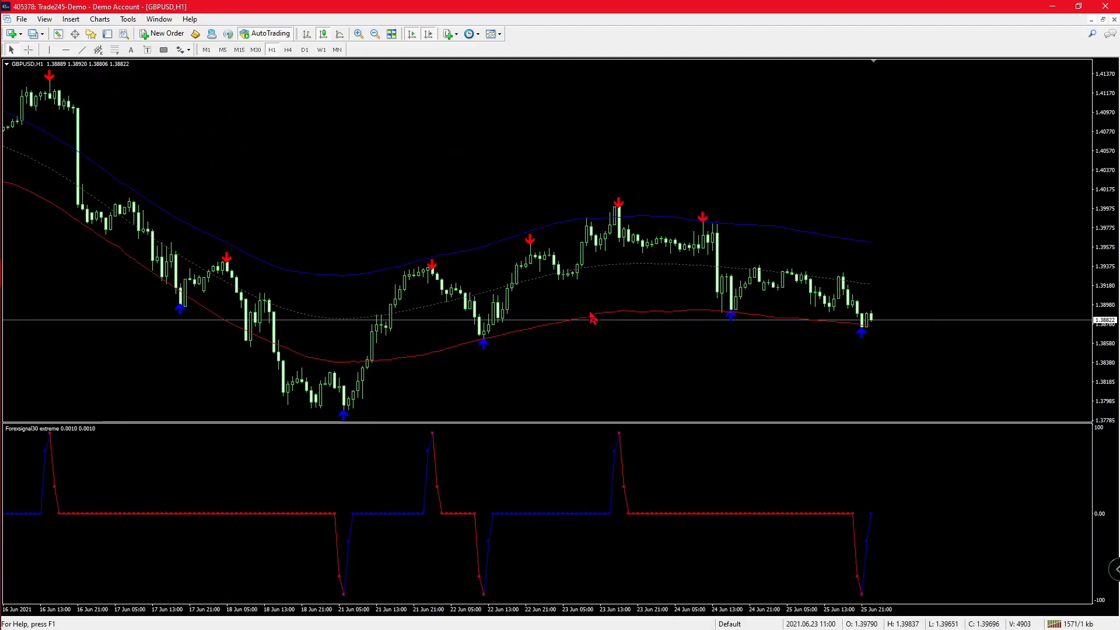
pyautogui.moveTo(714, 375)
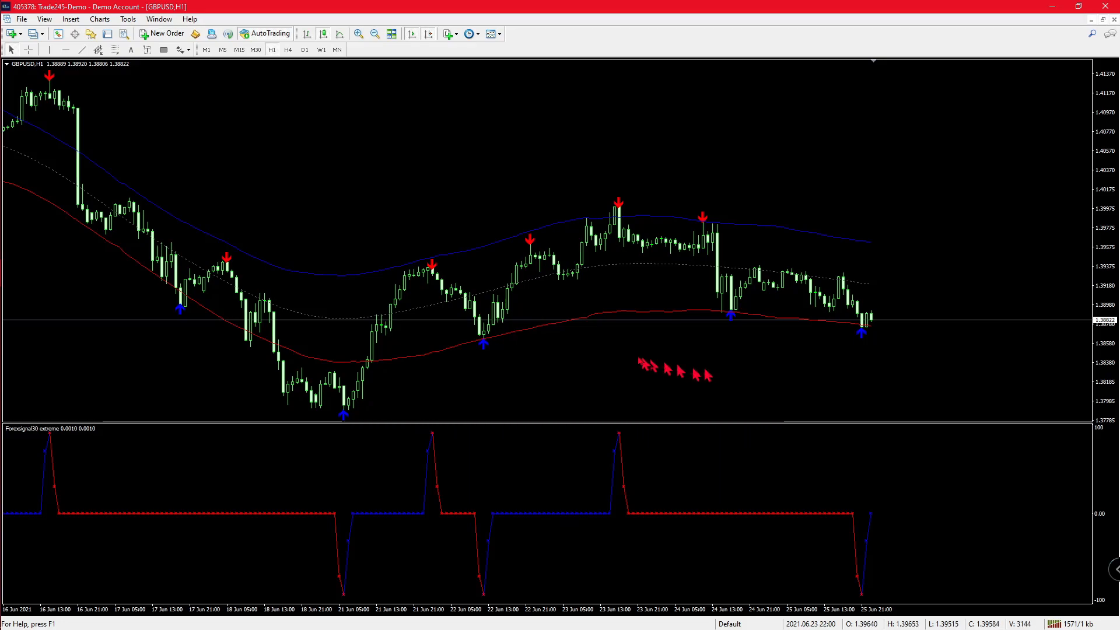
pyautogui.rightClick(678, 372)
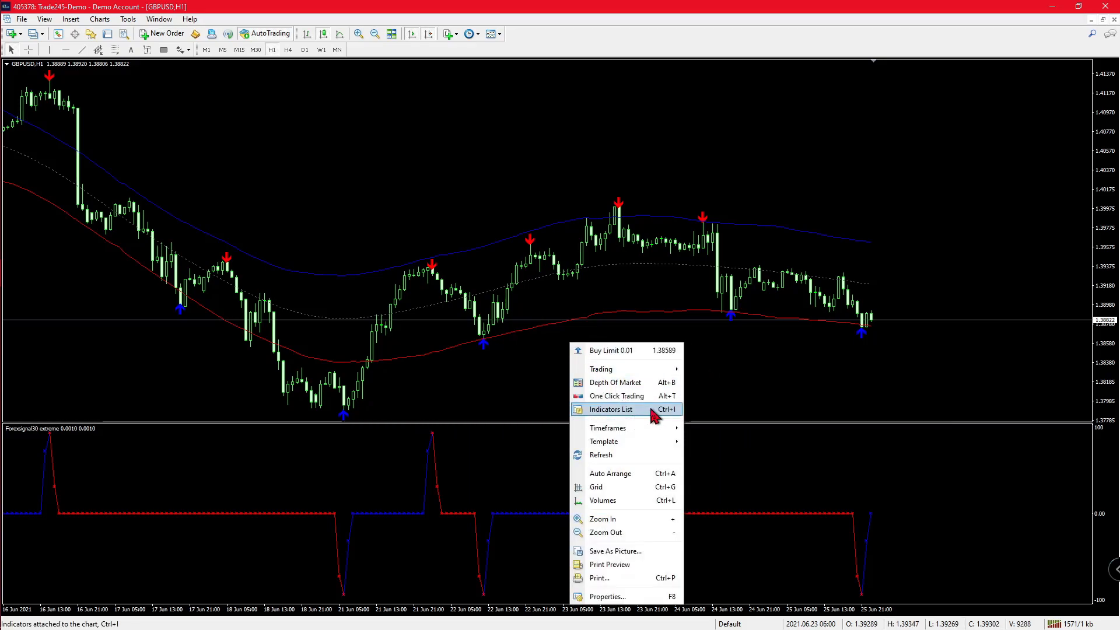
pyautogui.click(610, 410)
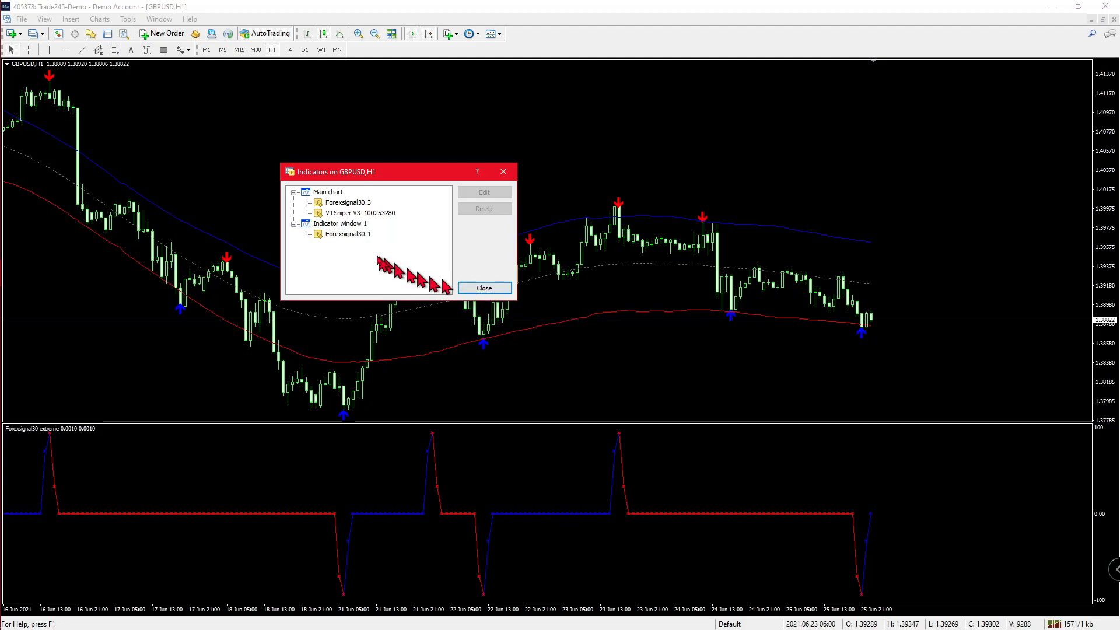
pyautogui.moveTo(382, 204)
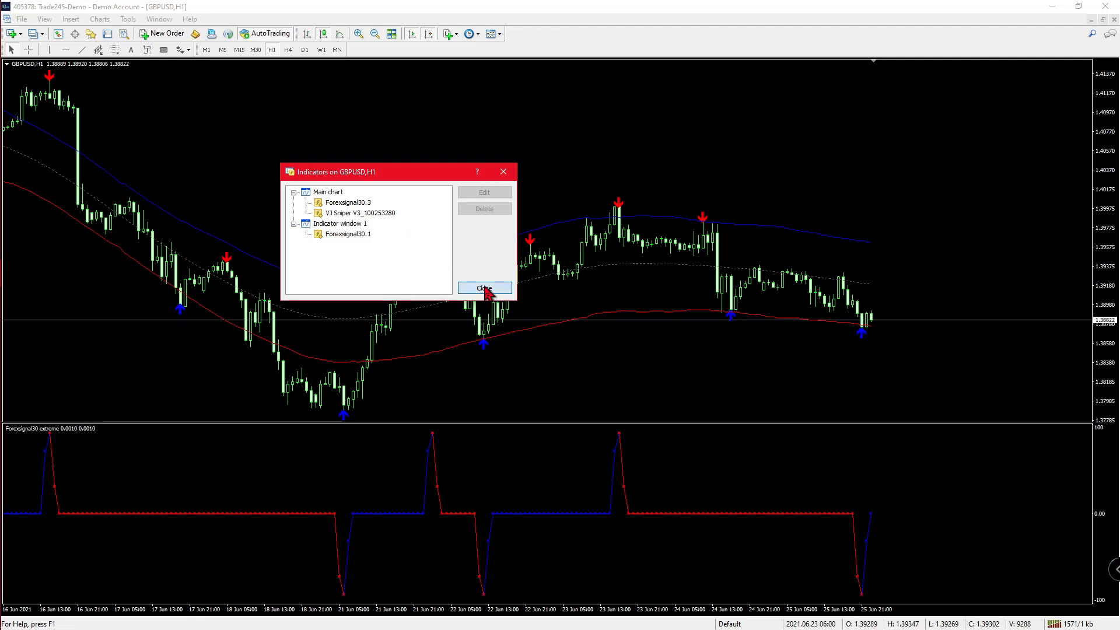
pyautogui.click(484, 288)
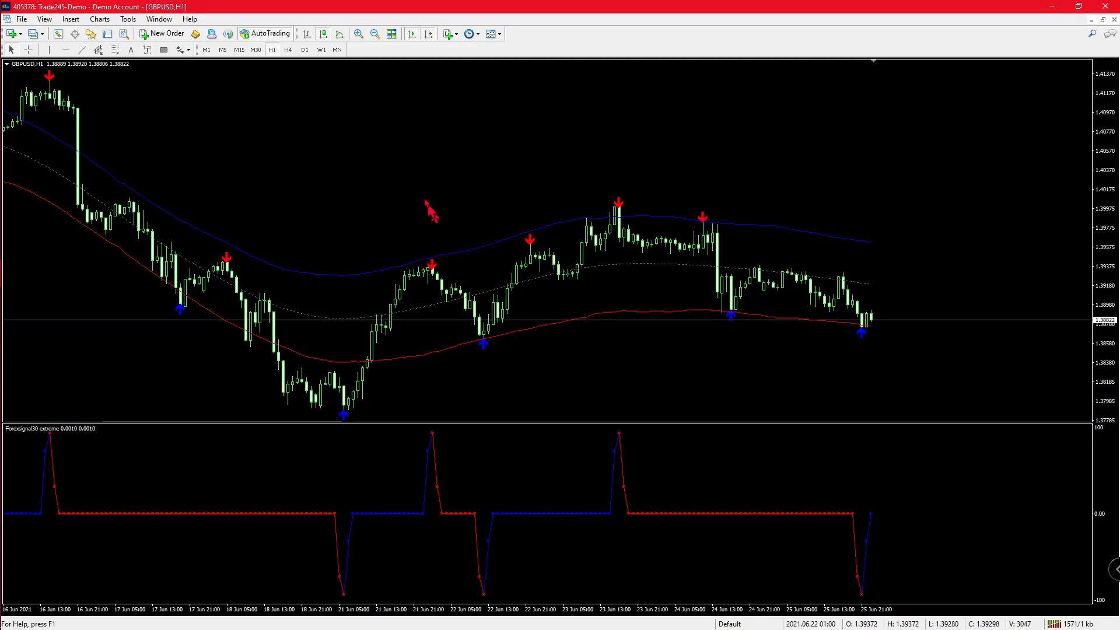
pyautogui.moveTo(361, 217)
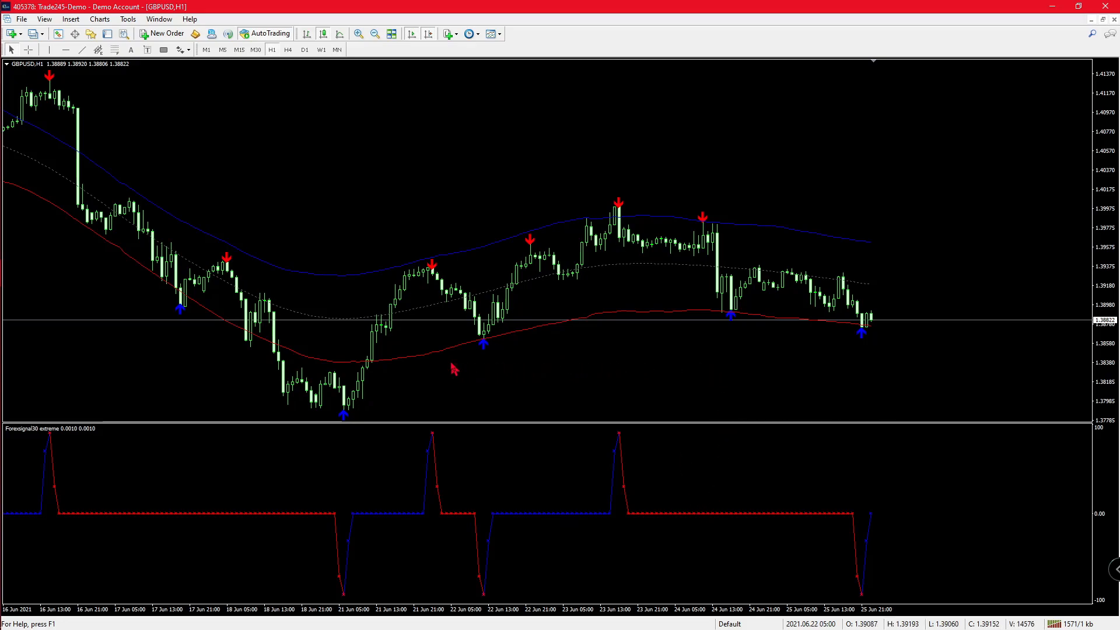
pyautogui.moveTo(564, 386)
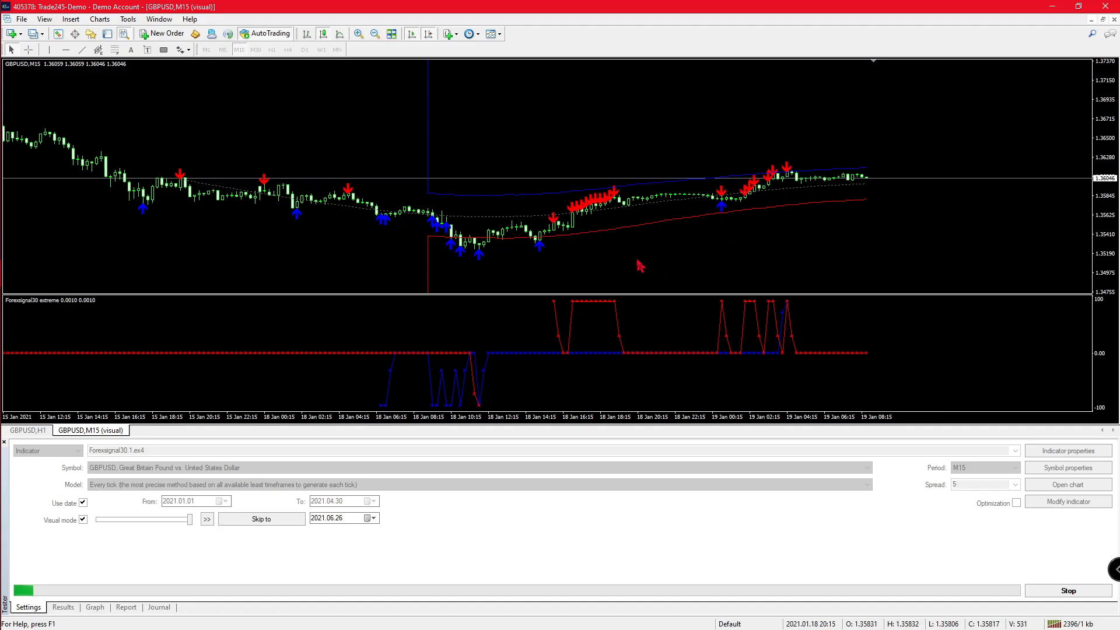
pyautogui.moveTo(363, 45)
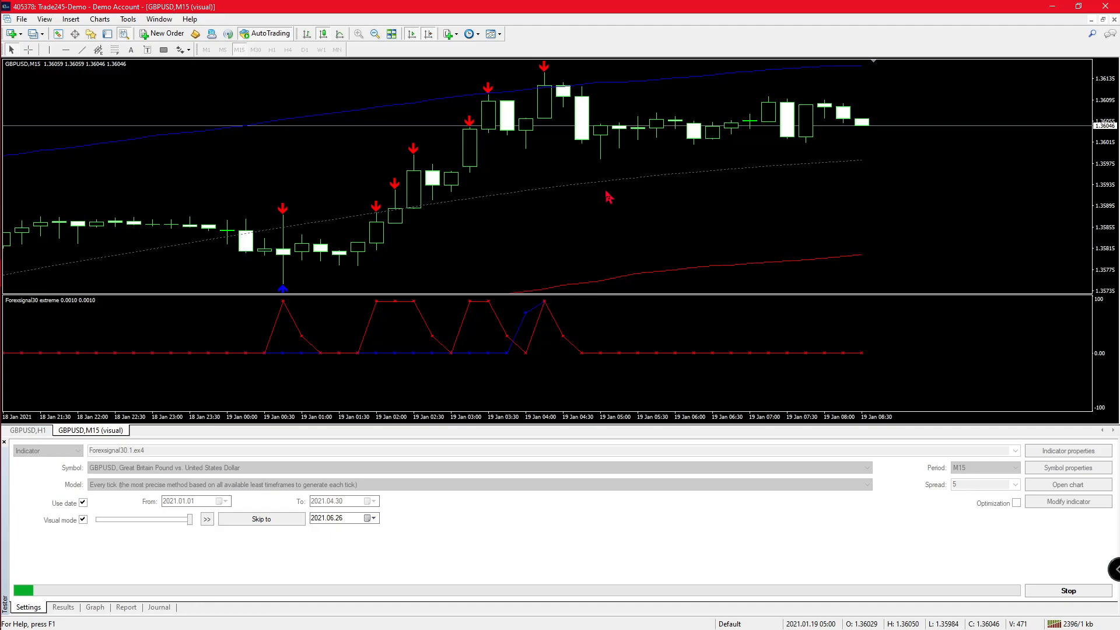
pyautogui.moveTo(607, 206)
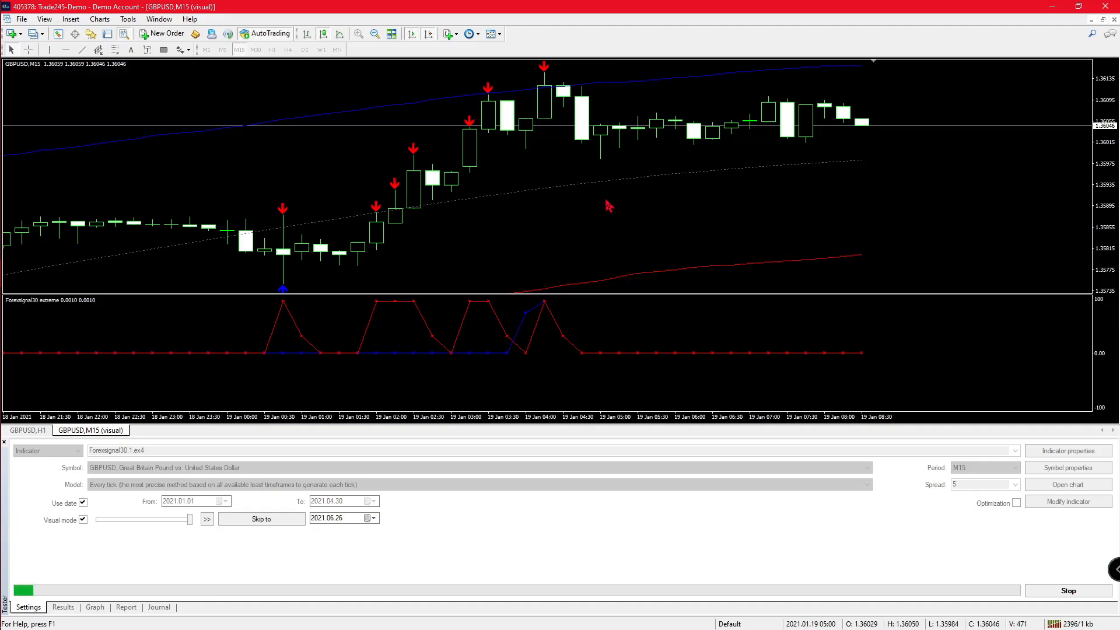
pyautogui.moveTo(371, 51)
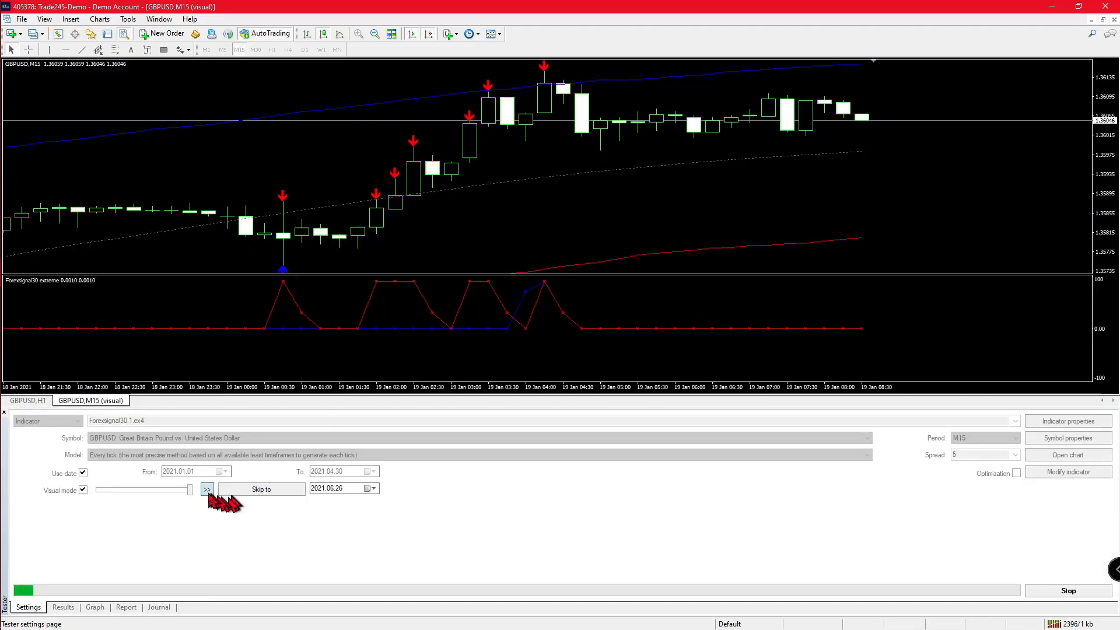
# Fast-forward the GBPUSD visual indicator backtest, then pause it.
pyautogui.click(206, 489)
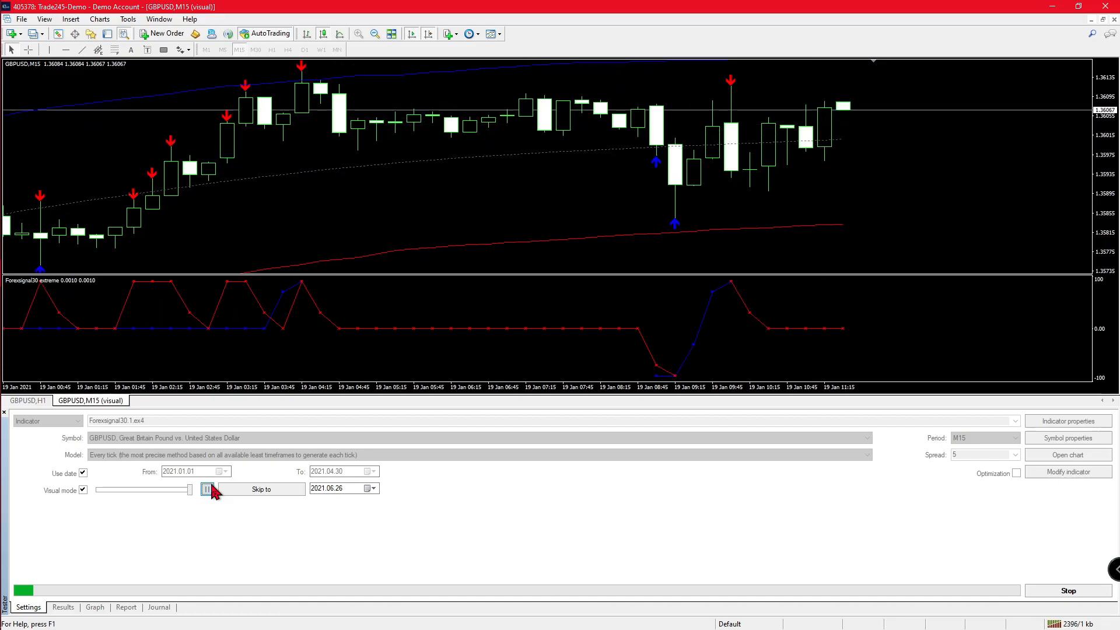
pyautogui.click(207, 489)
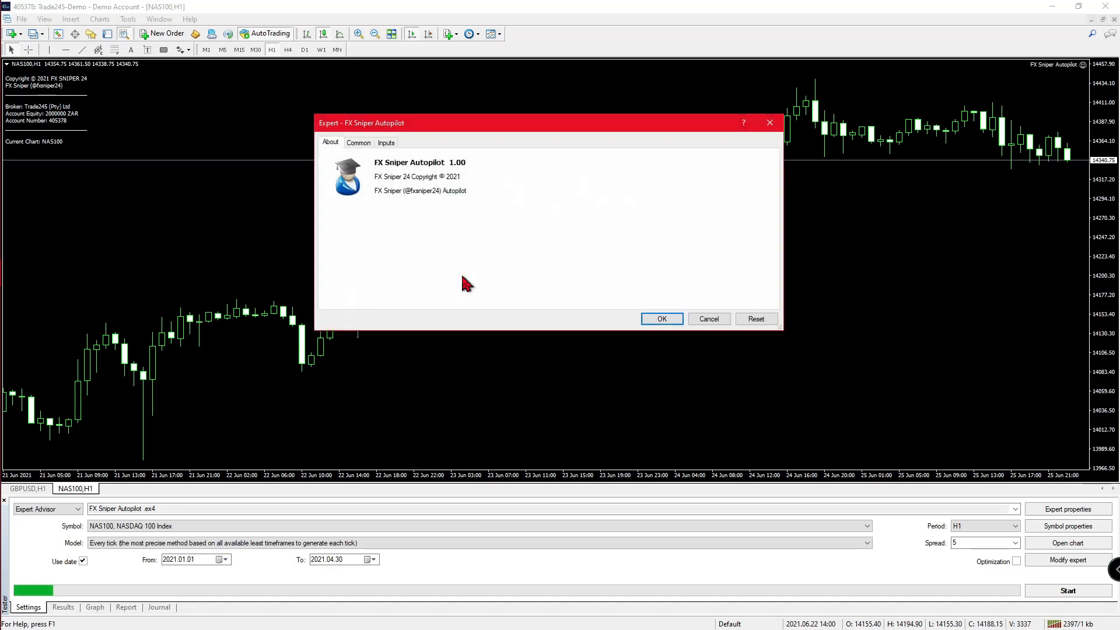
pyautogui.moveTo(416, 177)
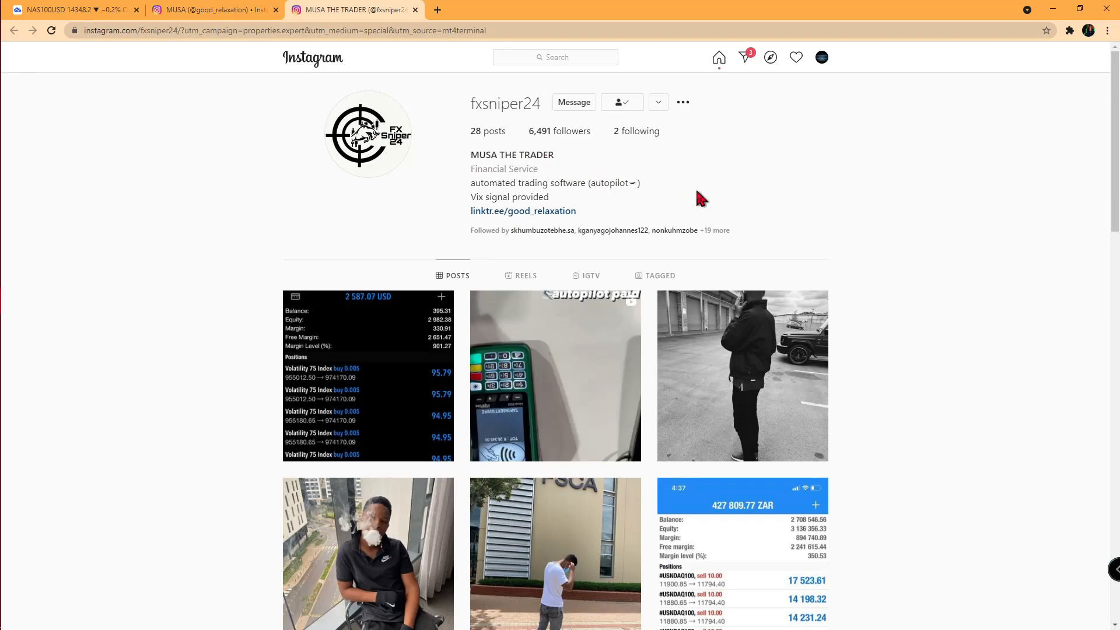
# Scroll through the FX Sniper Autopilot expert's About details for the NAS100 H1 setup.
pyautogui.scroll(-3)
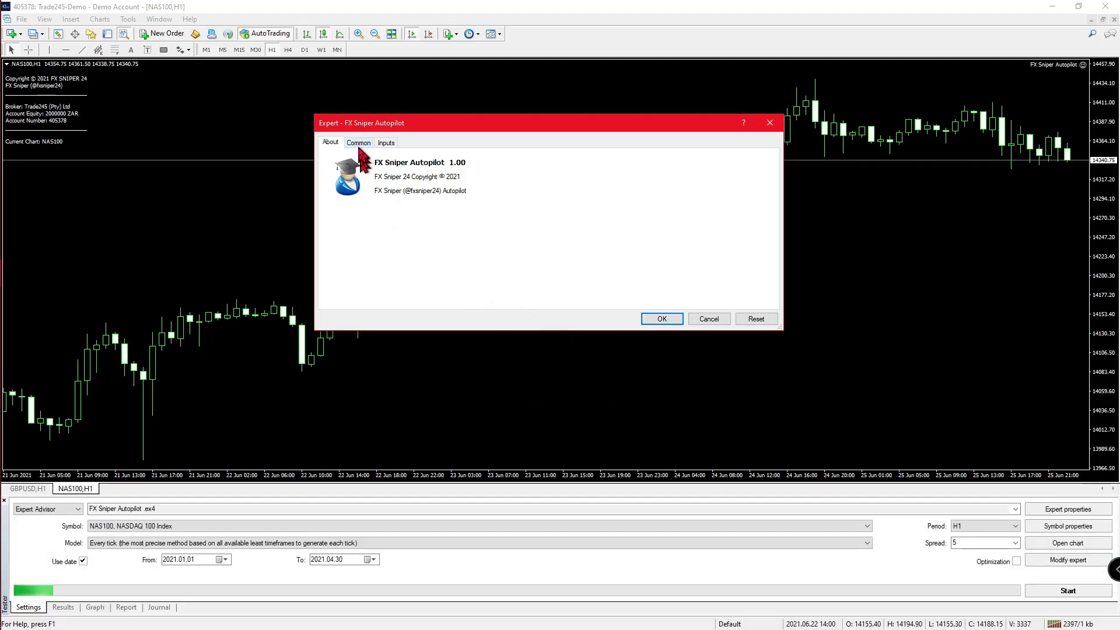
# Check the inputs (0.01 lots, 200 take profit, auto-compounding on) and accept them.
pyautogui.click(385, 142)
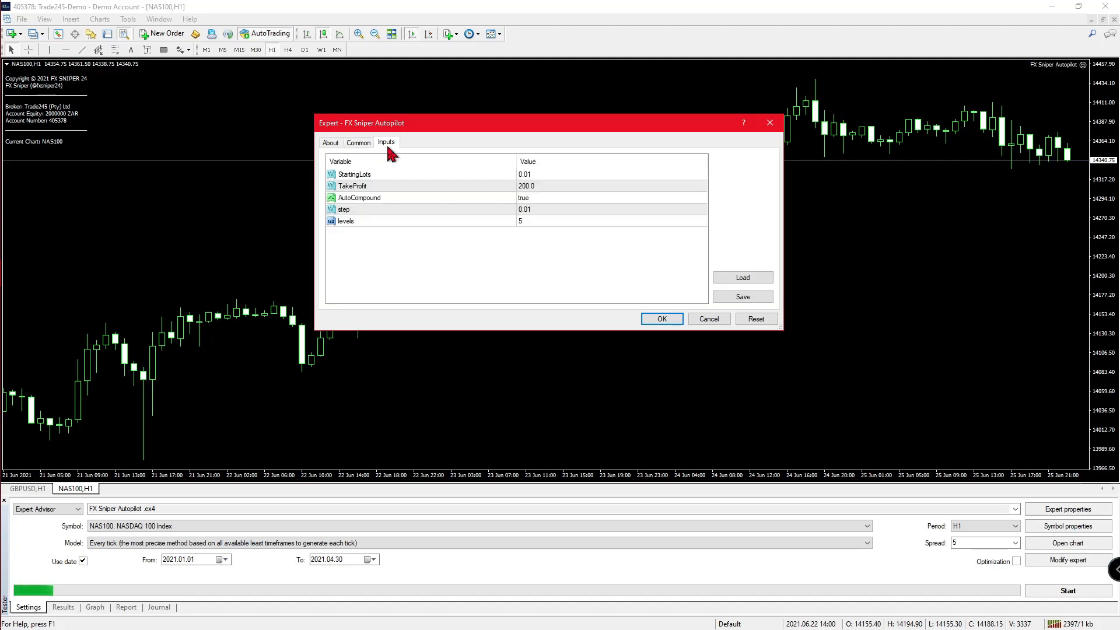
pyautogui.moveTo(511, 285)
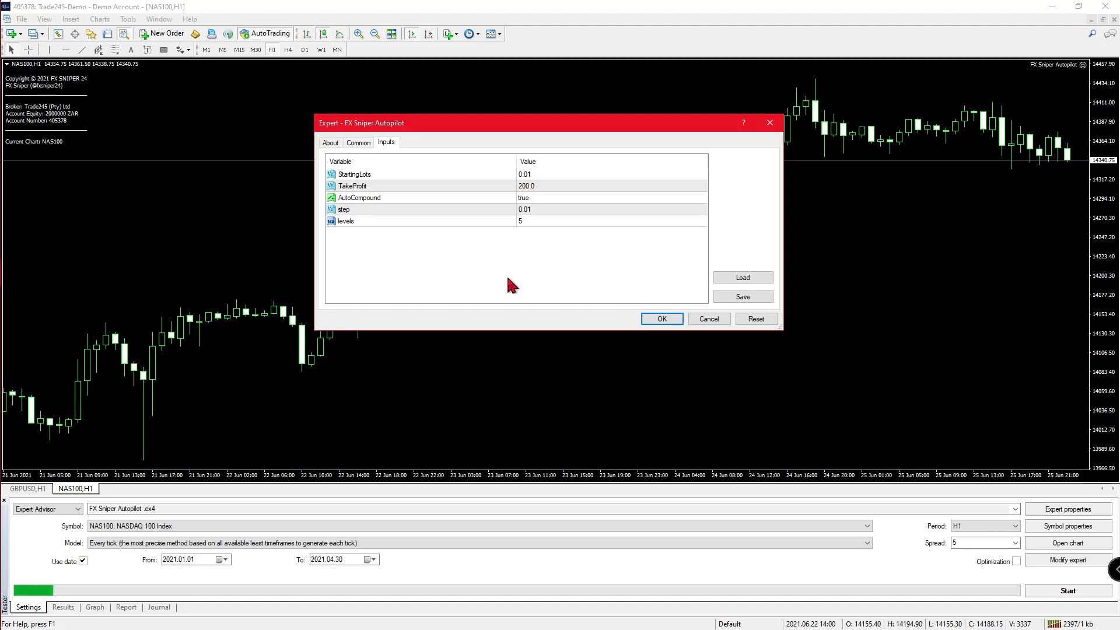
pyautogui.moveTo(477, 251)
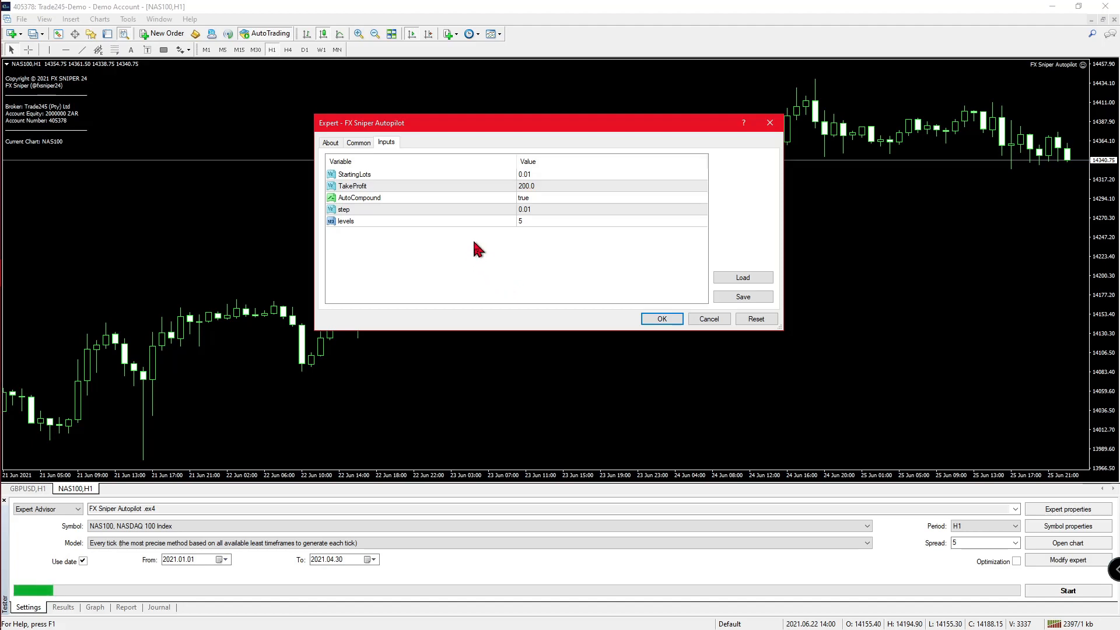
pyautogui.moveTo(493, 182)
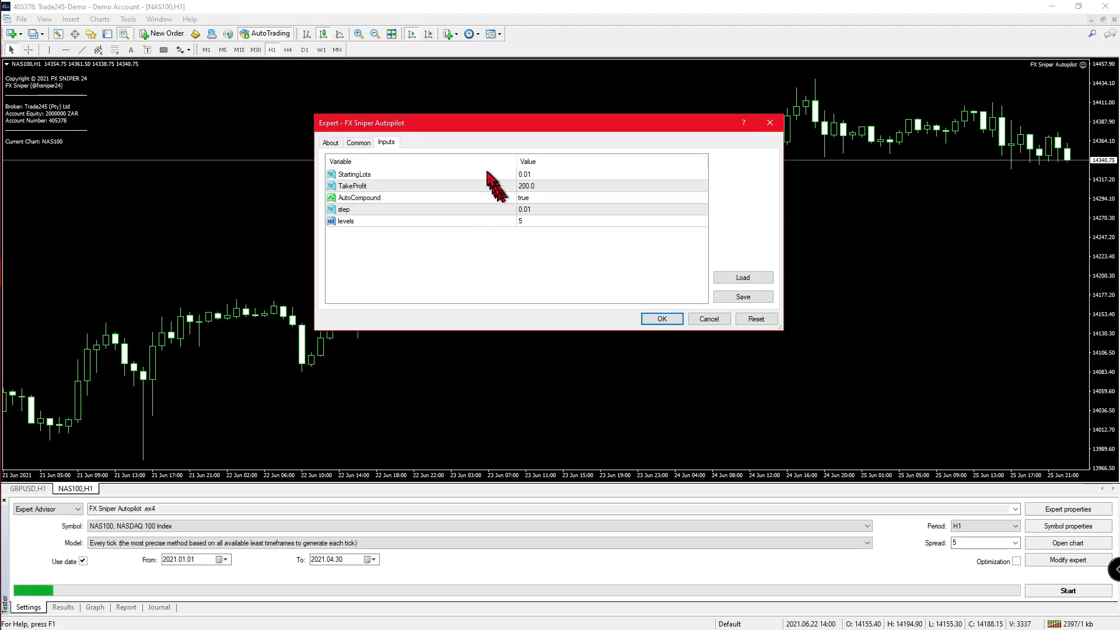
pyautogui.moveTo(484, 187)
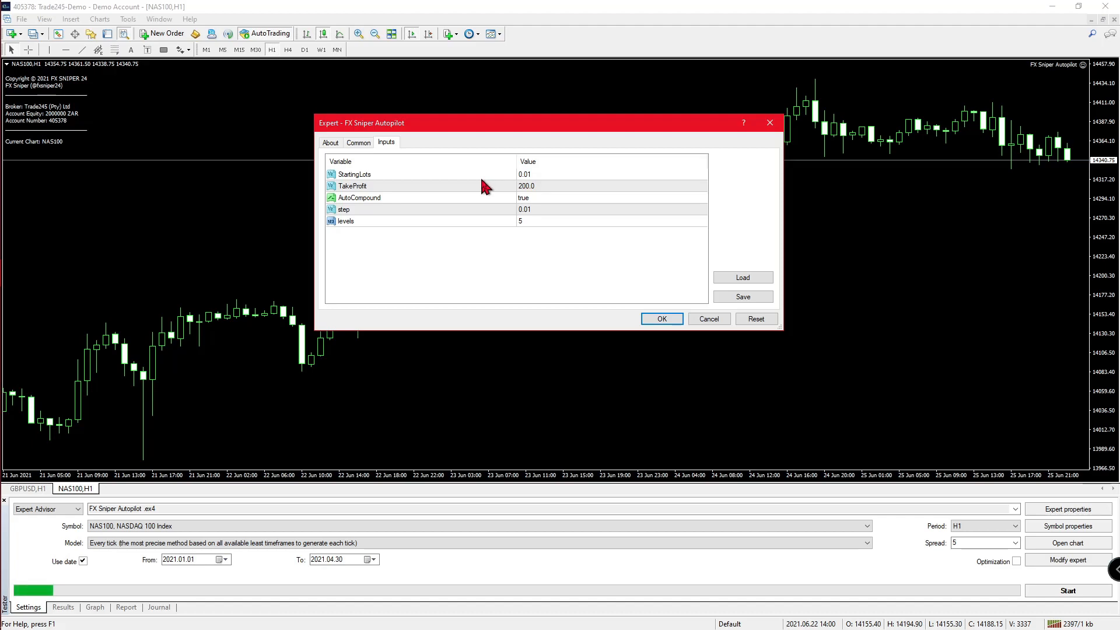
pyautogui.moveTo(525, 195)
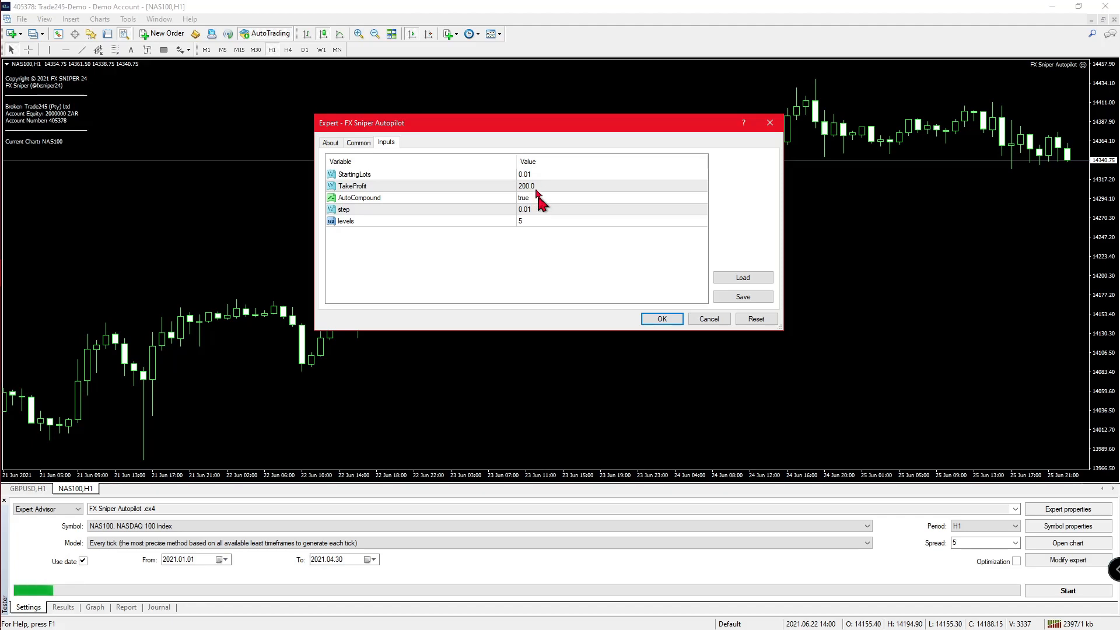
pyautogui.moveTo(544, 187)
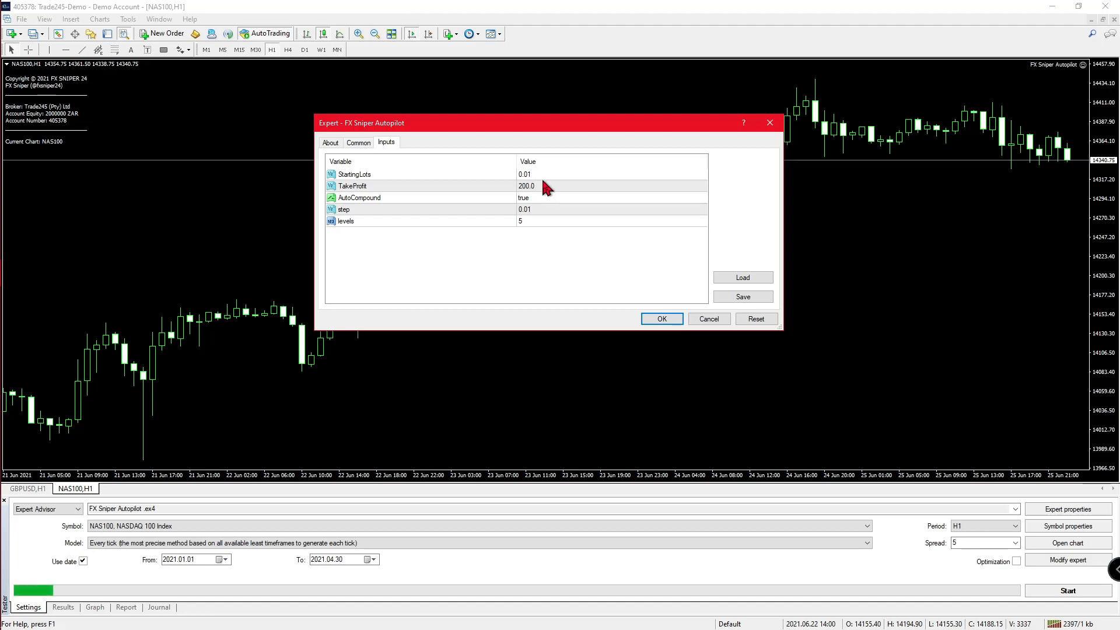
pyautogui.moveTo(557, 241)
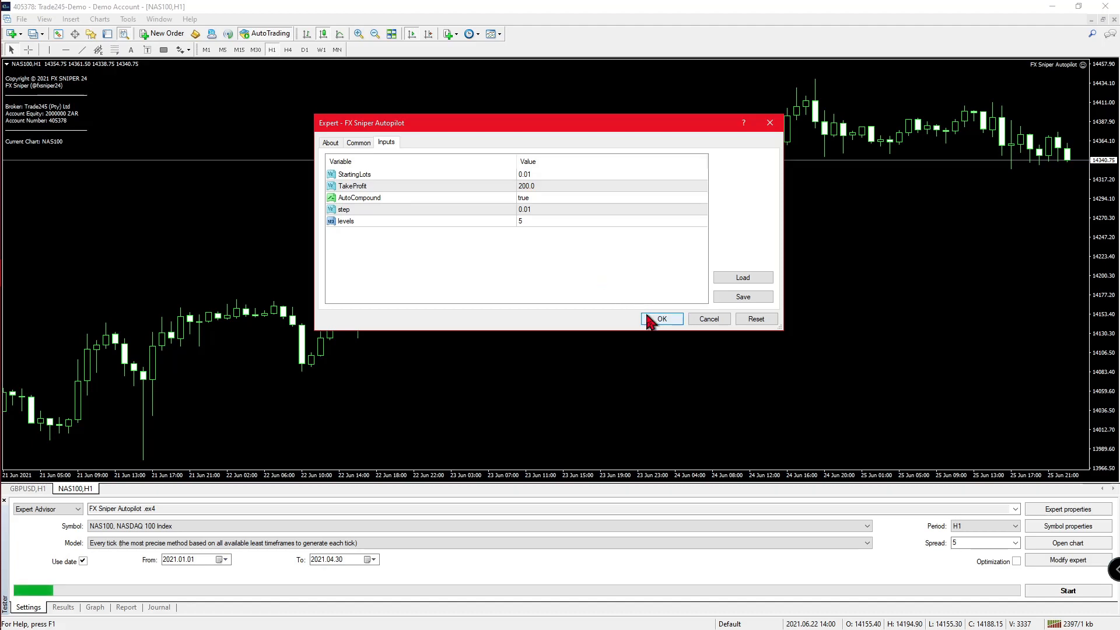
pyautogui.moveTo(660, 318)
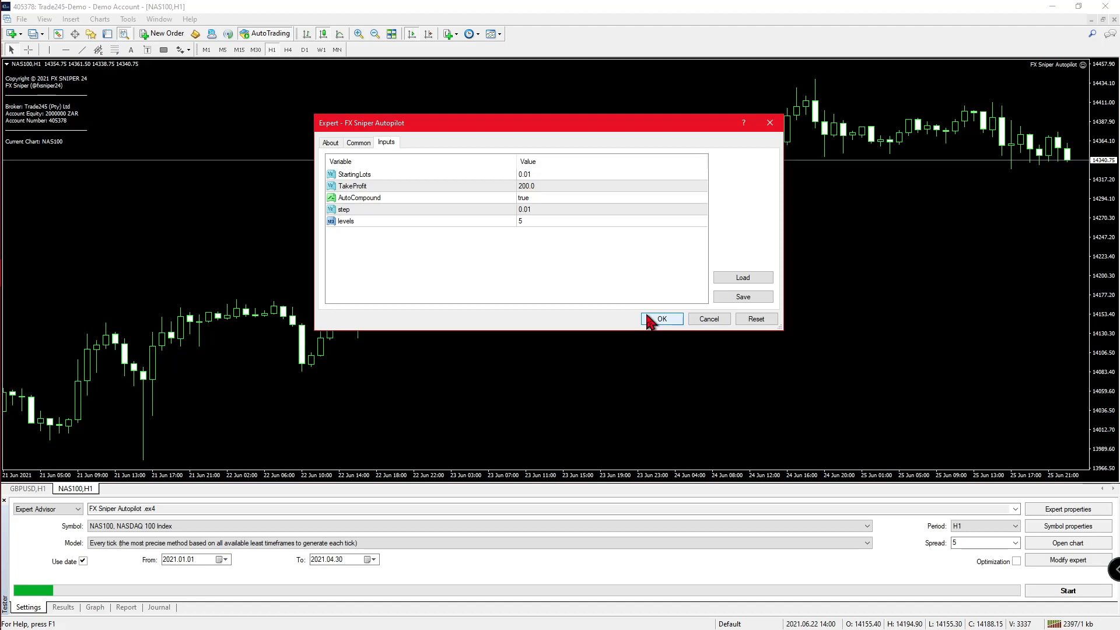
pyautogui.click(659, 319)
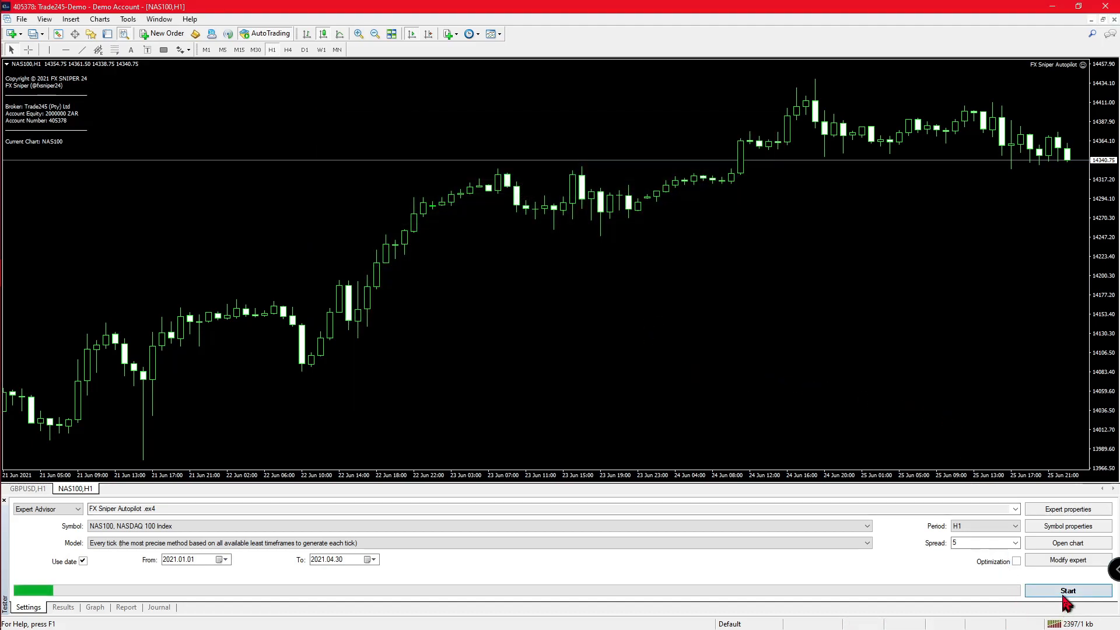
# Run the FX Sniper Autopilot NAS100 H1 visual backtest into mid-January 2021, then stop it.
pyautogui.click(1066, 590)
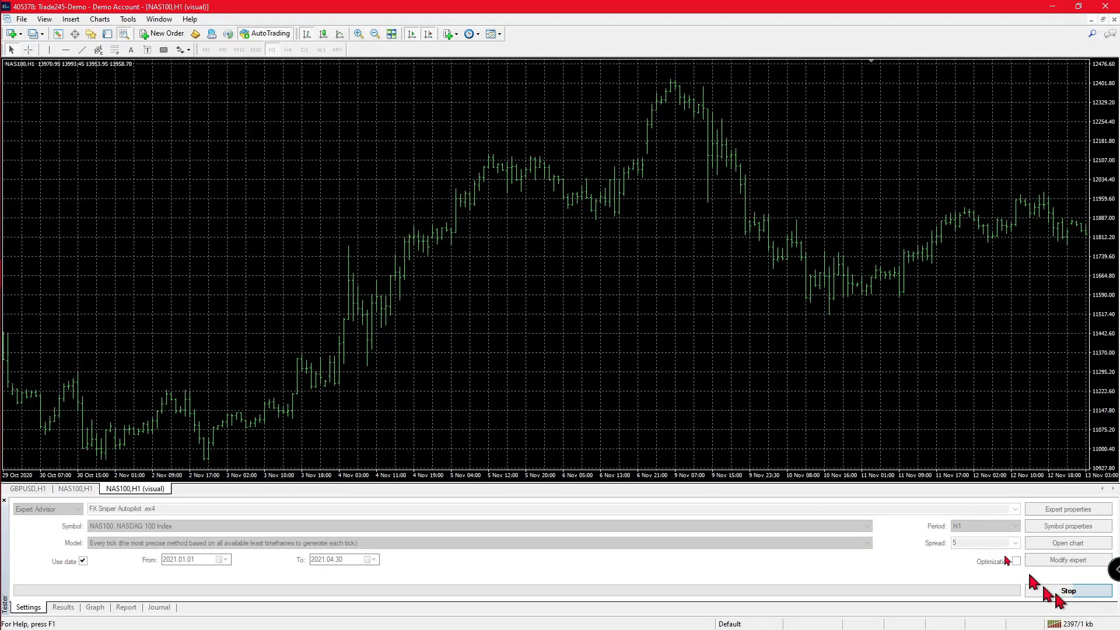
pyautogui.click(1066, 590)
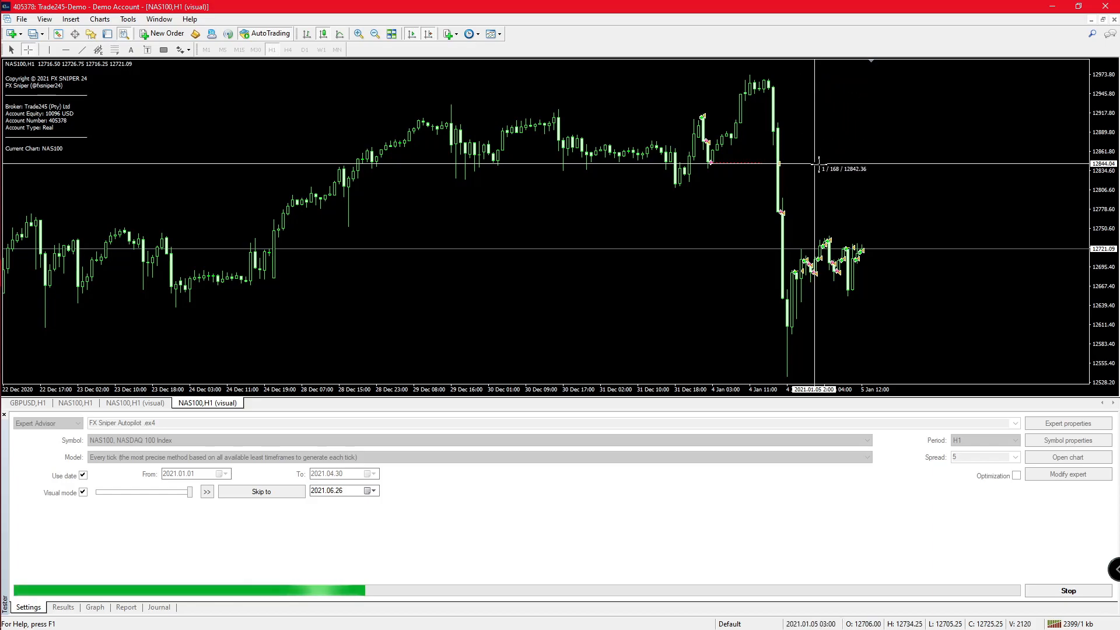
pyautogui.click(206, 491)
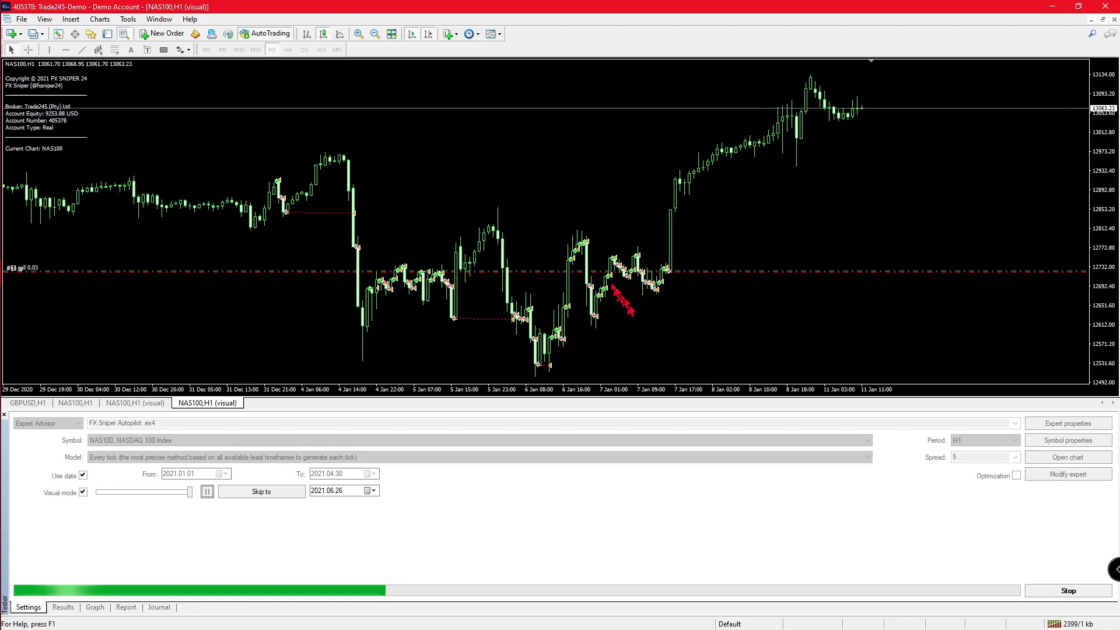
pyautogui.click(206, 490)
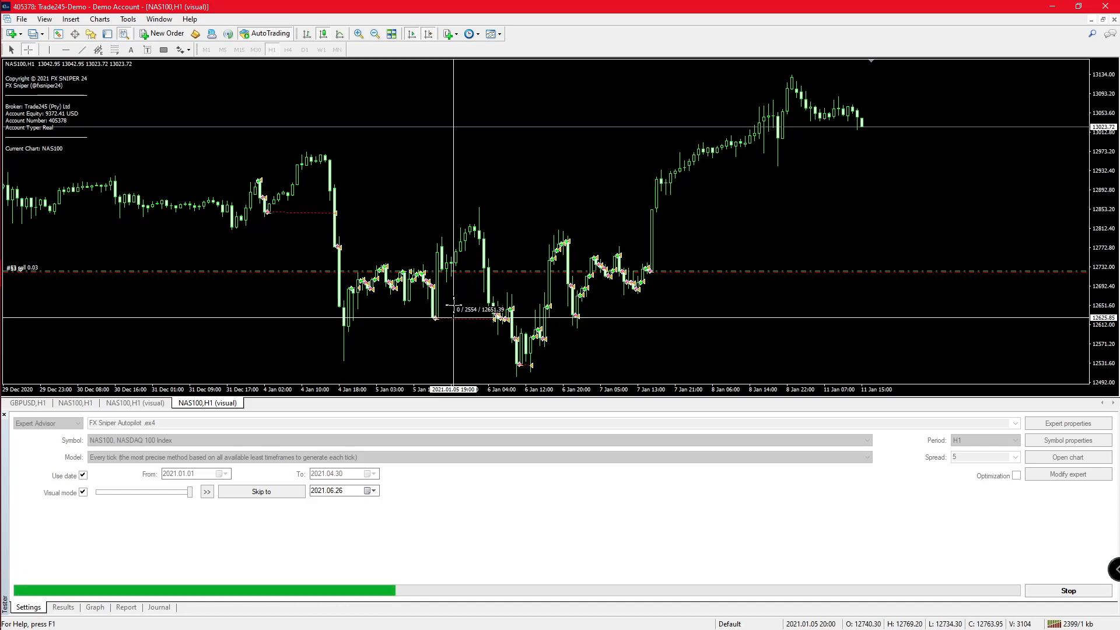
pyautogui.moveTo(457, 307)
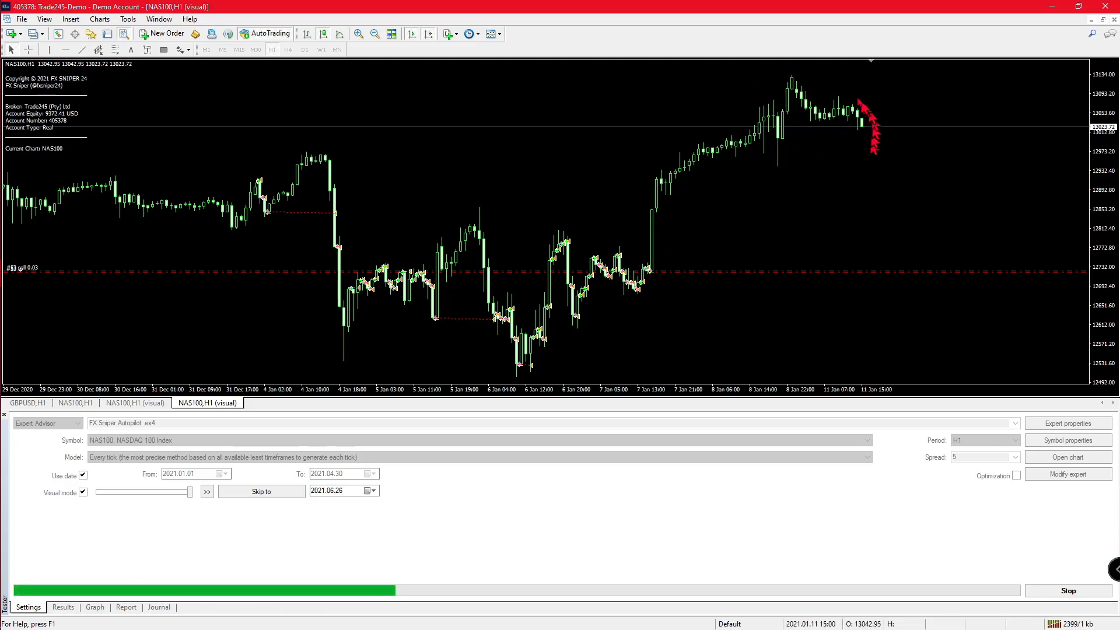
pyautogui.click(207, 491)
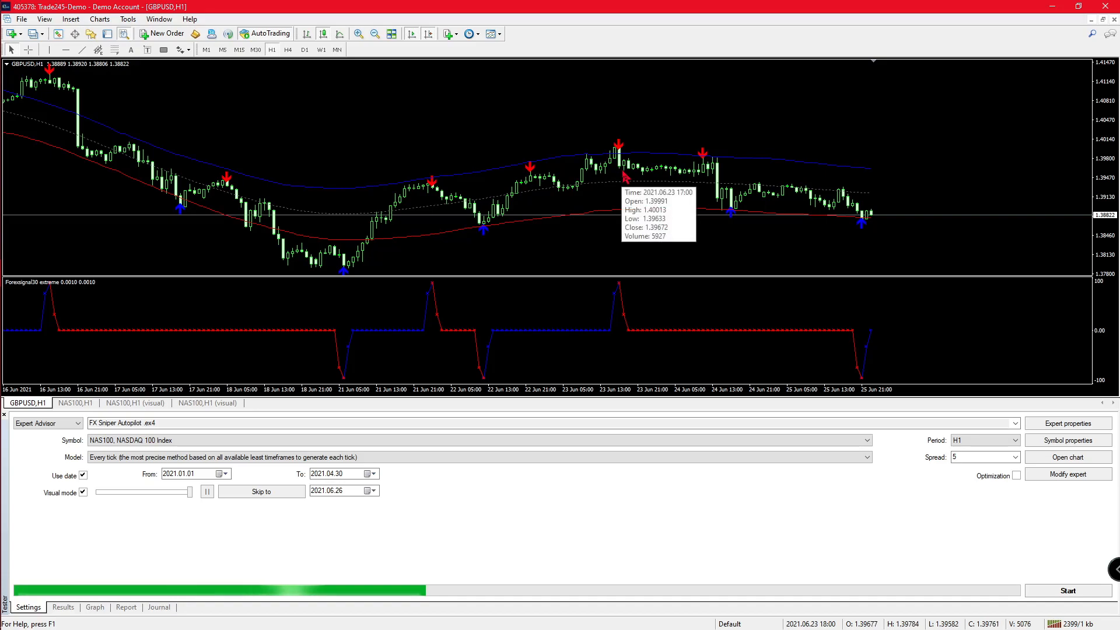
pyautogui.moveTo(625, 181)
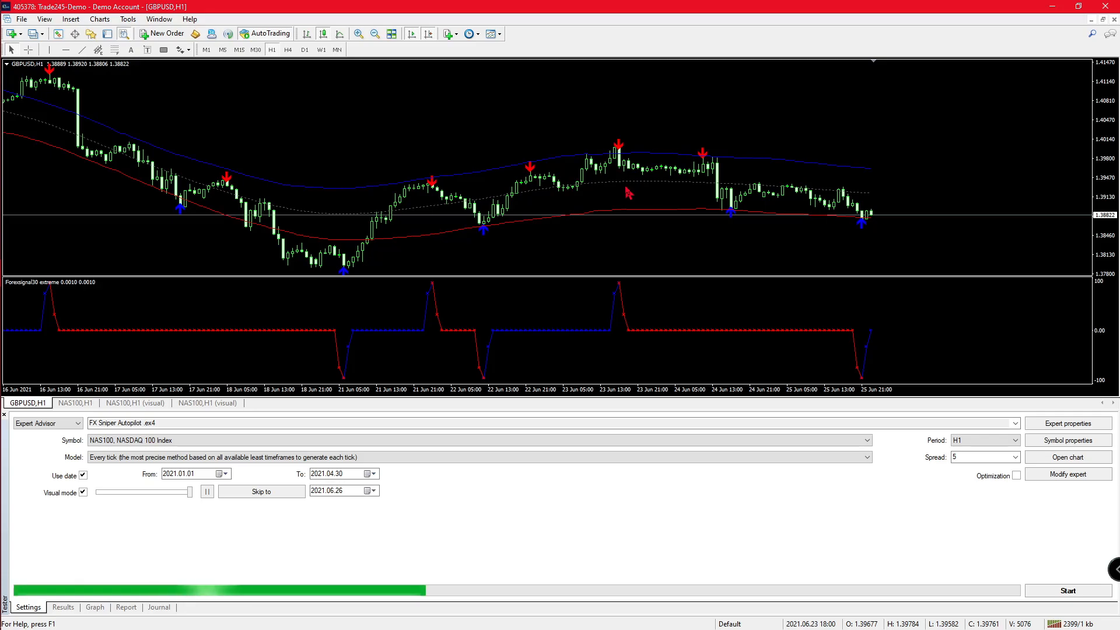
pyautogui.moveTo(705, 246)
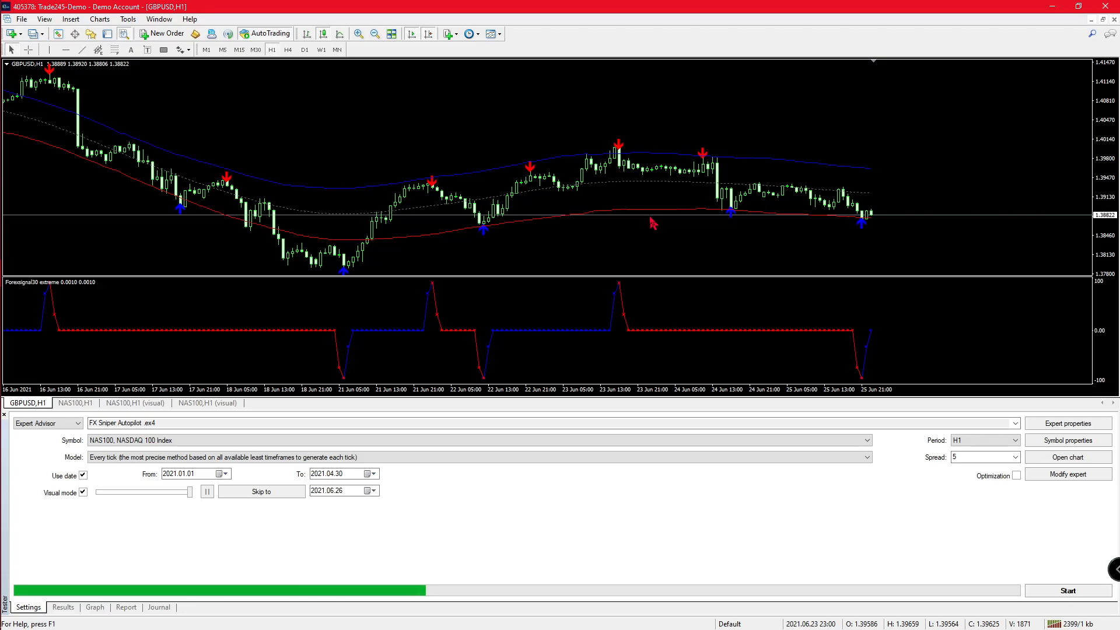
pyautogui.rightClick(650, 223)
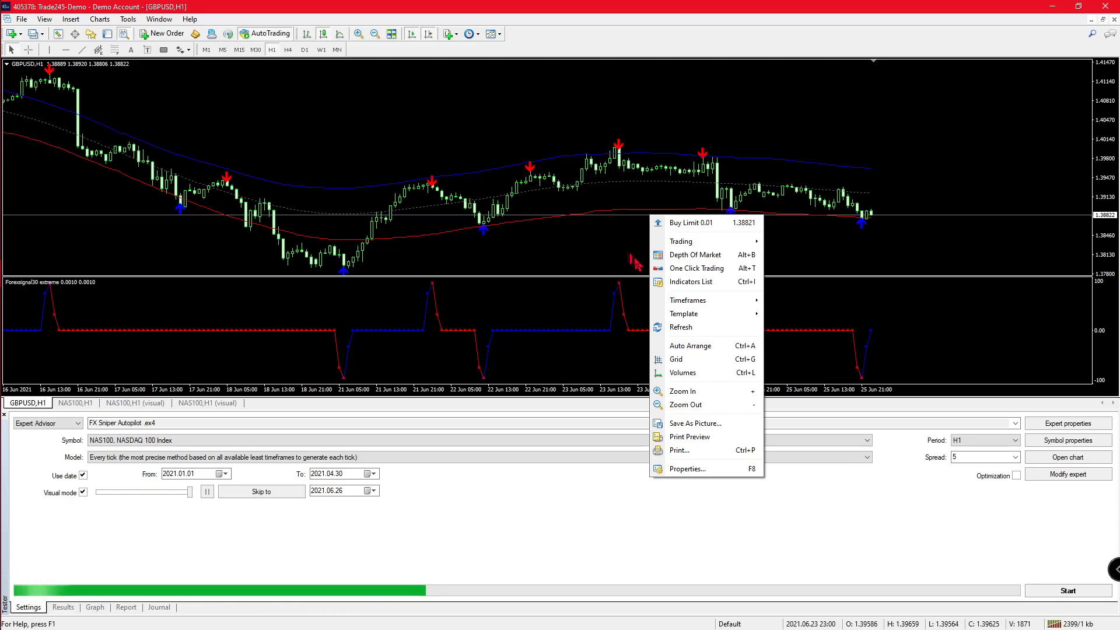
pyautogui.click(694, 281)
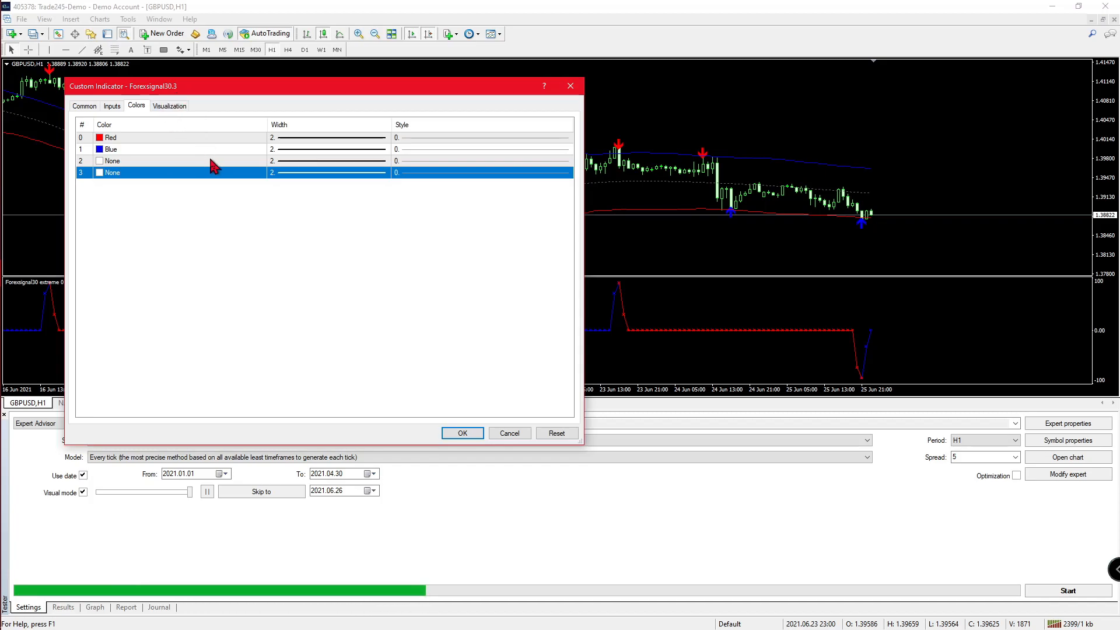
pyautogui.moveTo(216, 181)
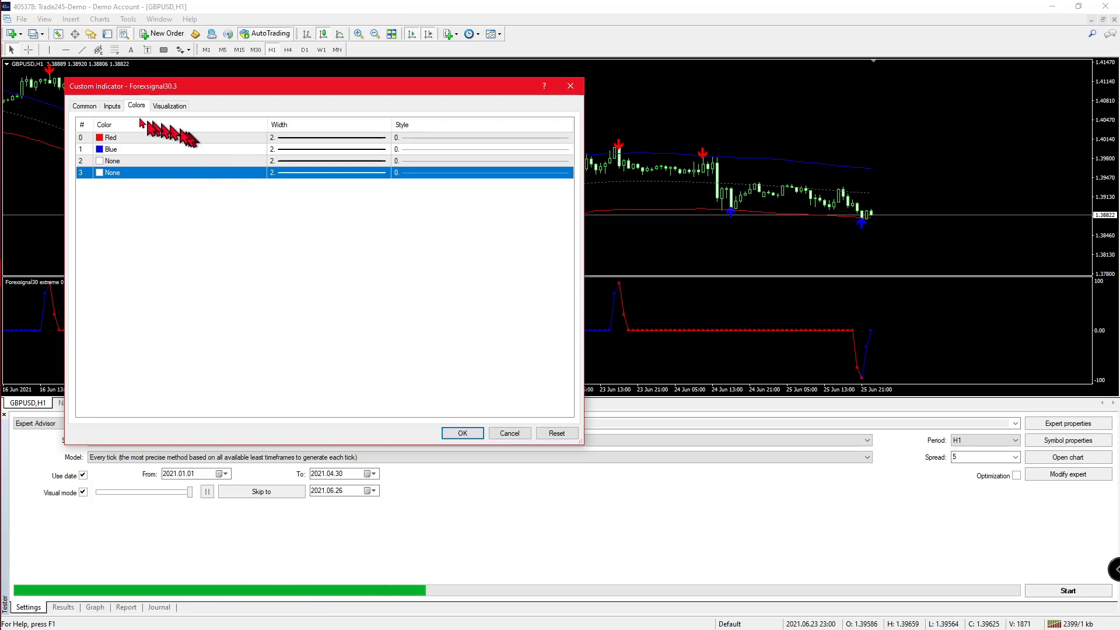
pyautogui.moveTo(264, 170)
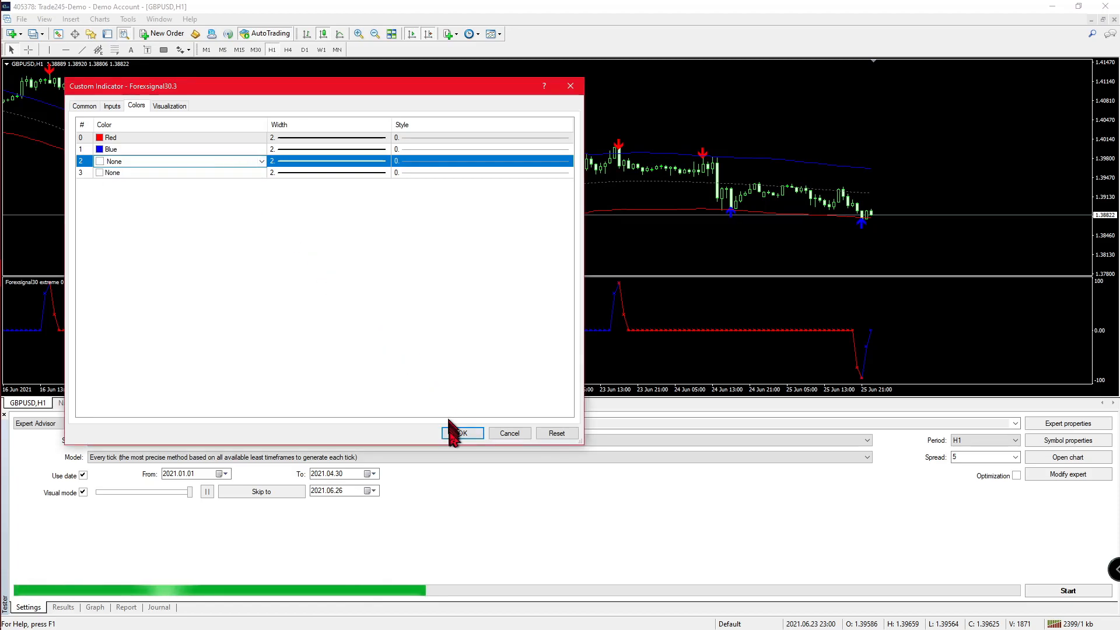
pyautogui.click(462, 432)
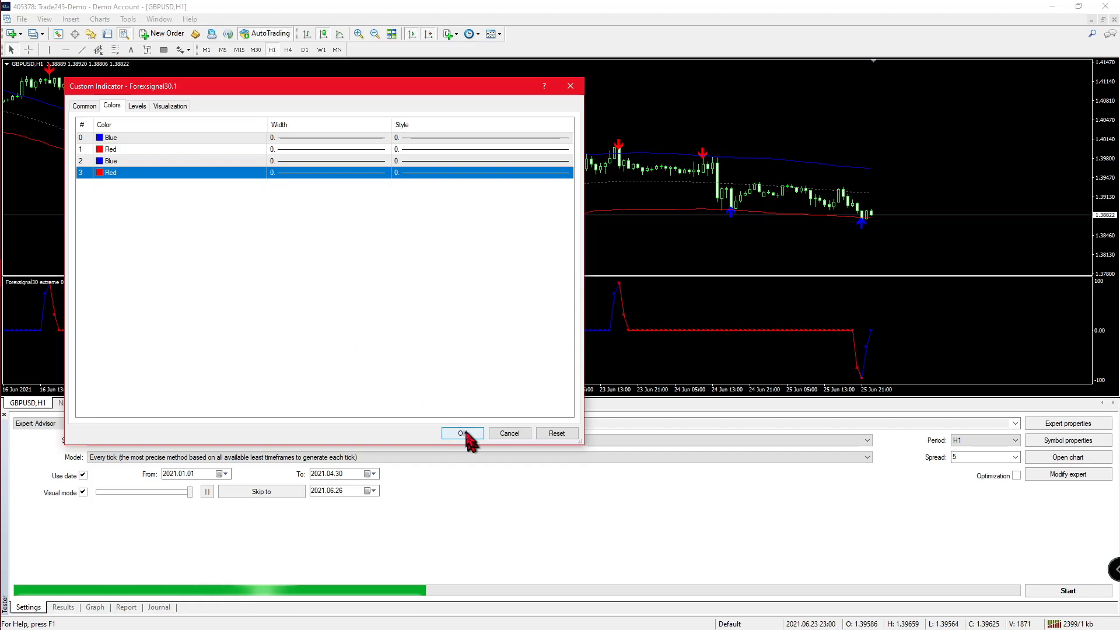
pyautogui.click(462, 433)
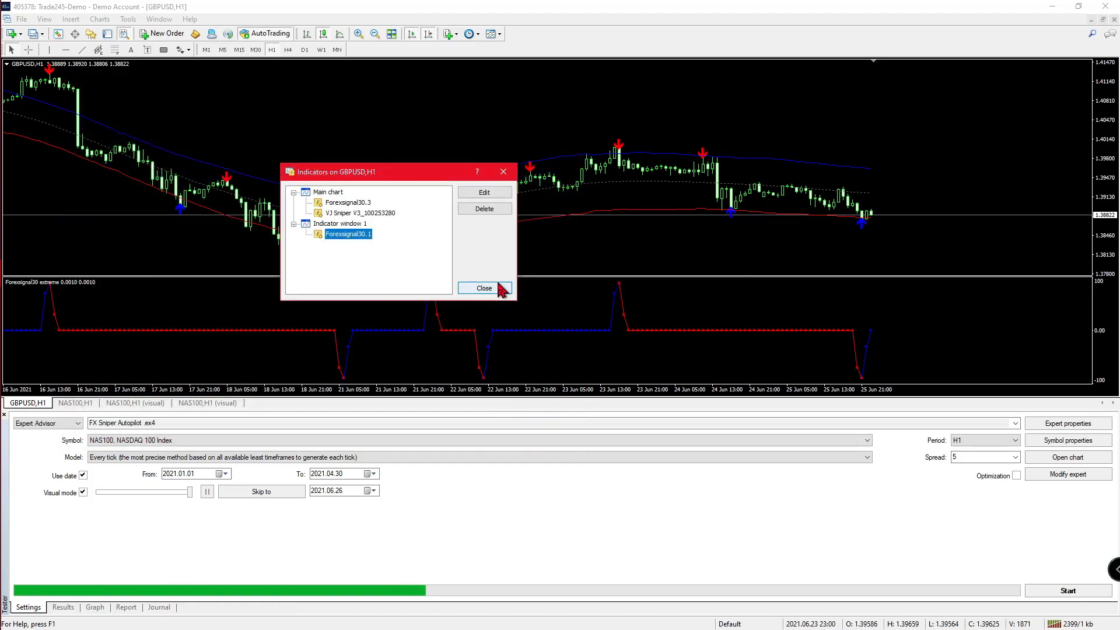
pyautogui.click(484, 287)
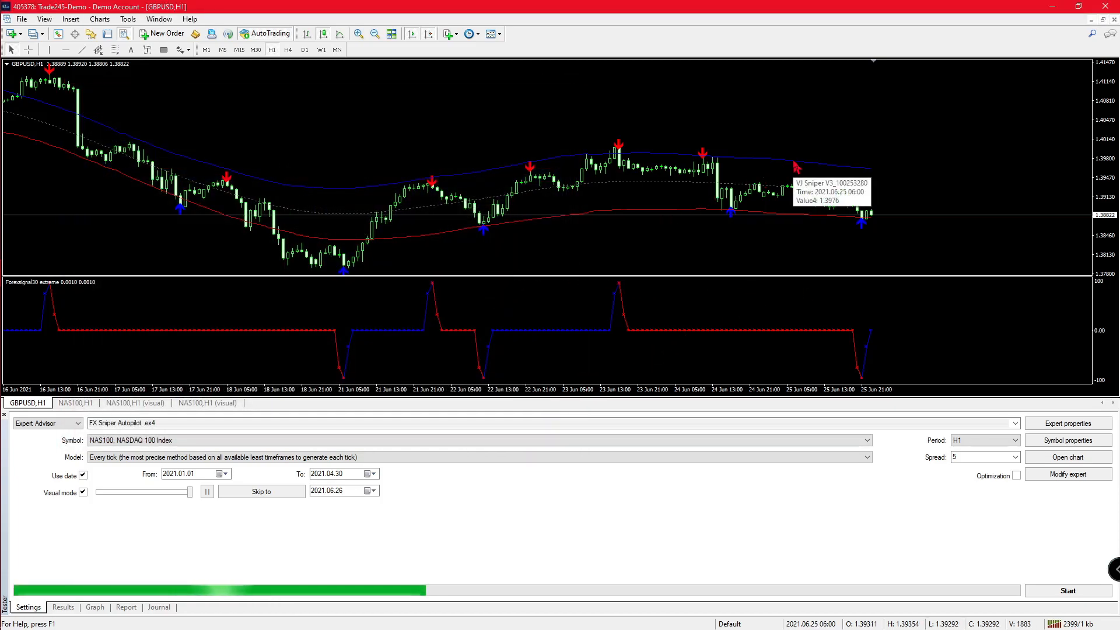
pyautogui.moveTo(883, 134)
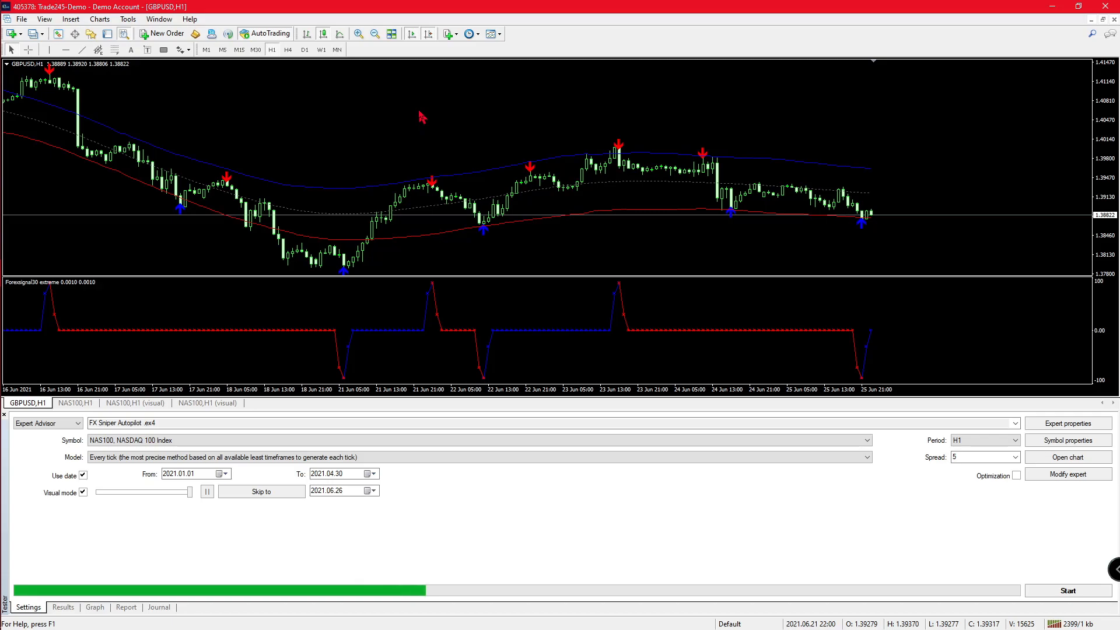
pyautogui.click(9, 34)
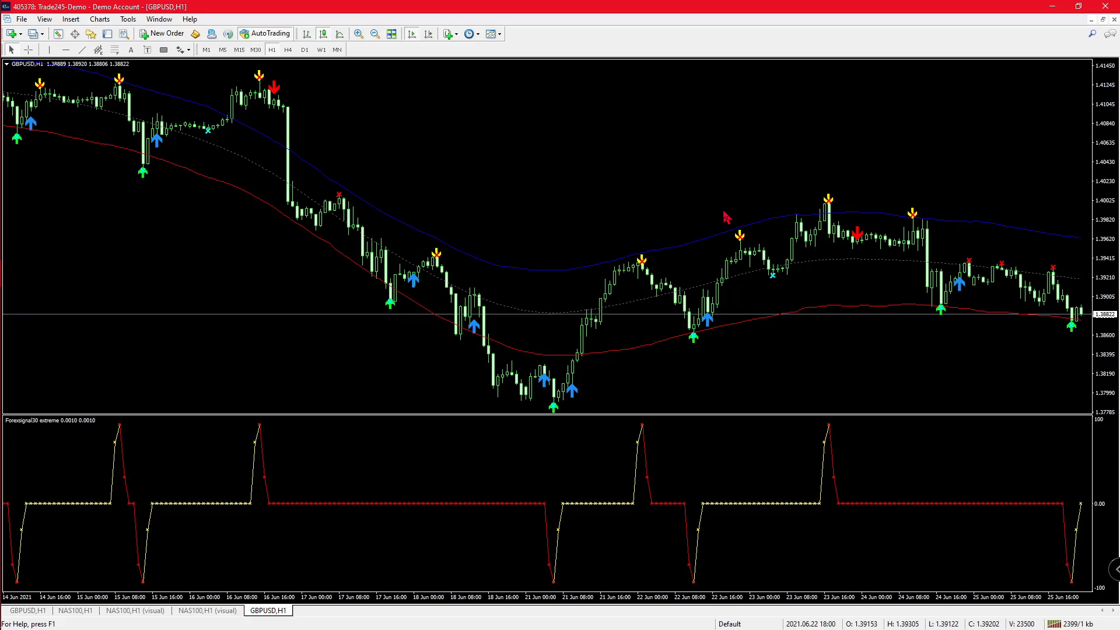
pyautogui.moveTo(671, 232)
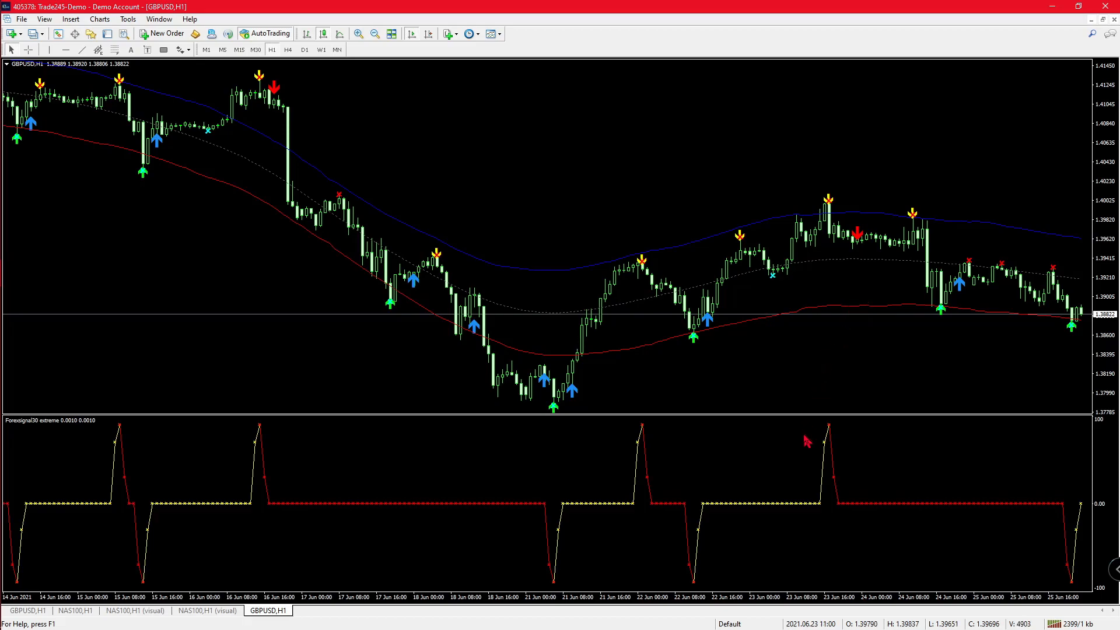
pyautogui.moveTo(794, 384)
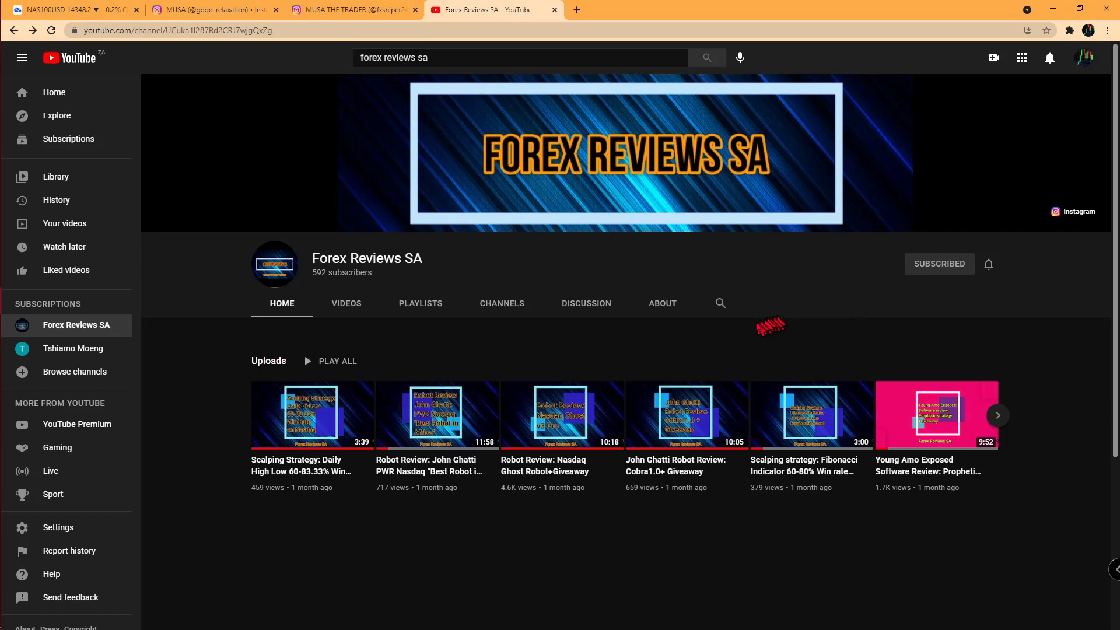
pyautogui.moveTo(531, 339)
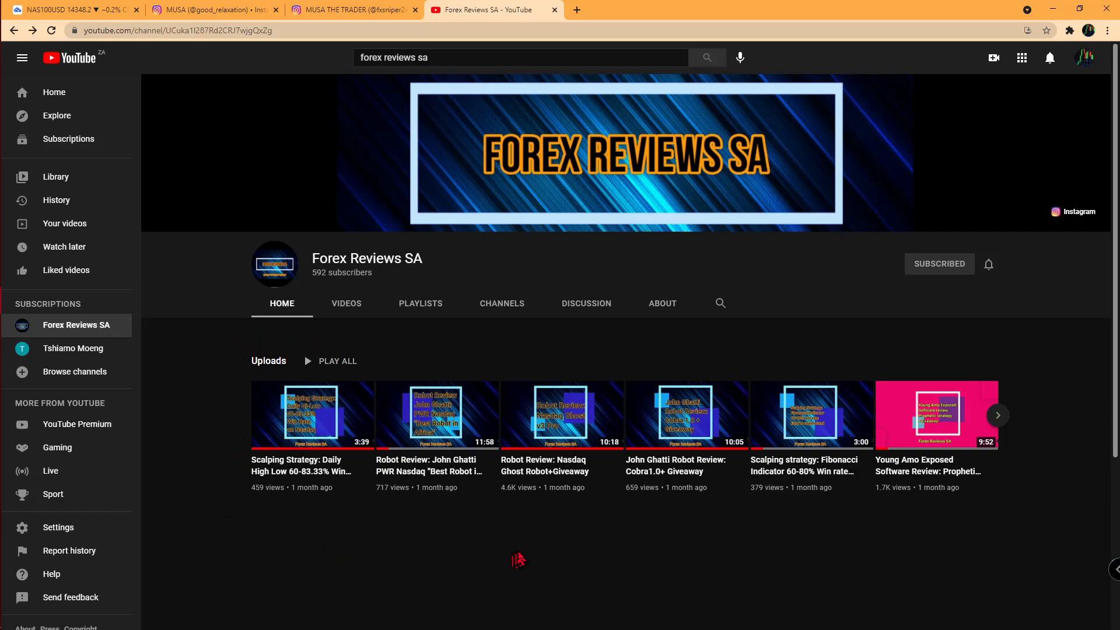
pyautogui.moveTo(567, 564)
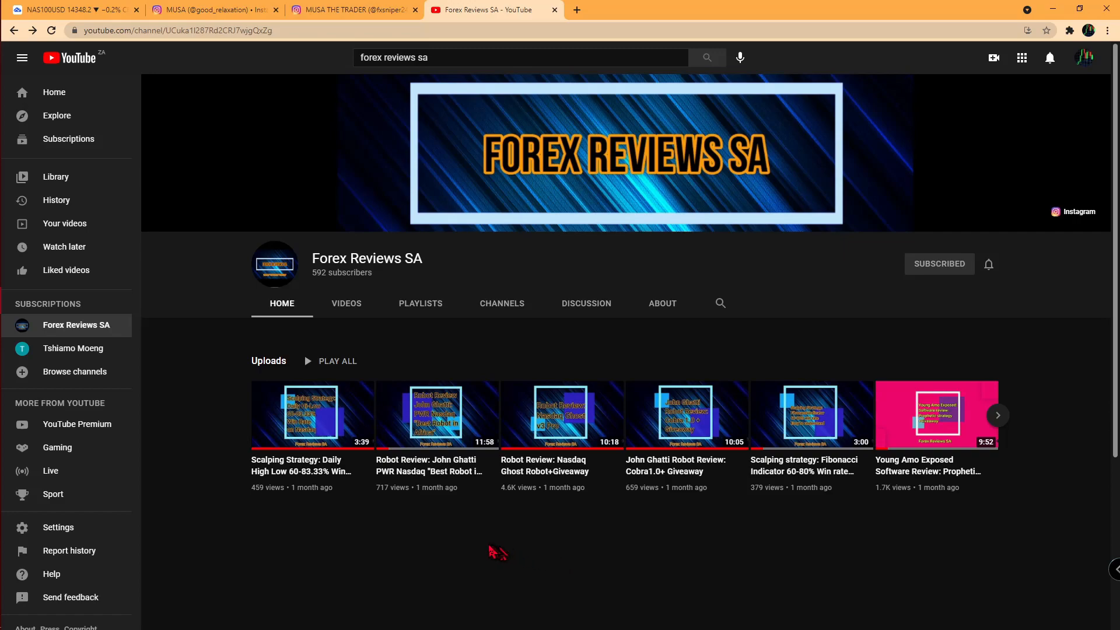
pyautogui.moveTo(478, 557)
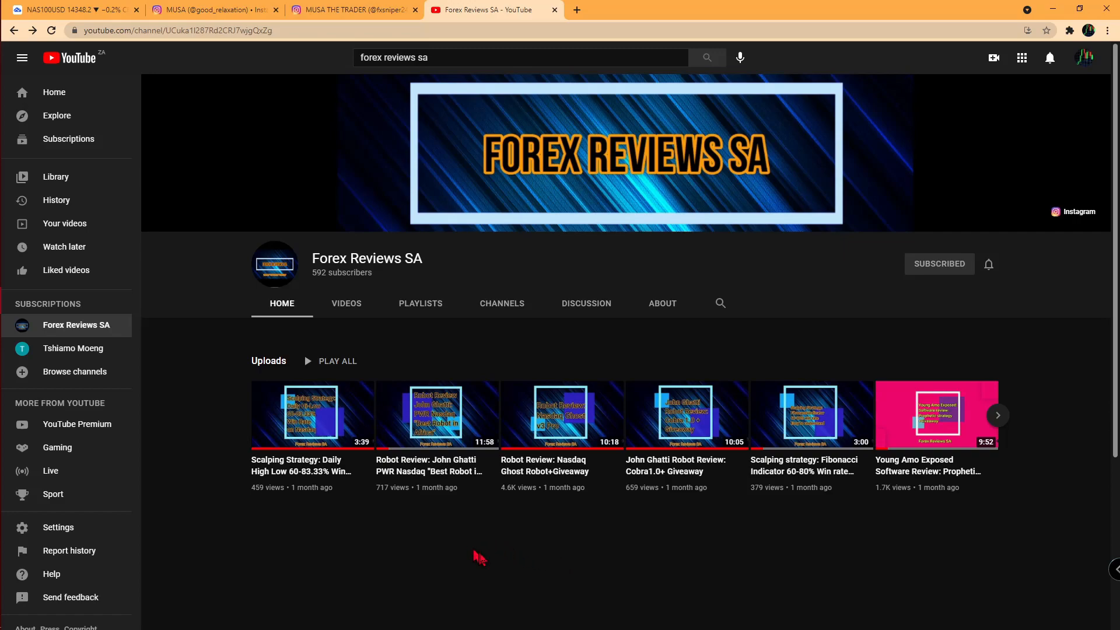
pyautogui.moveTo(429, 546)
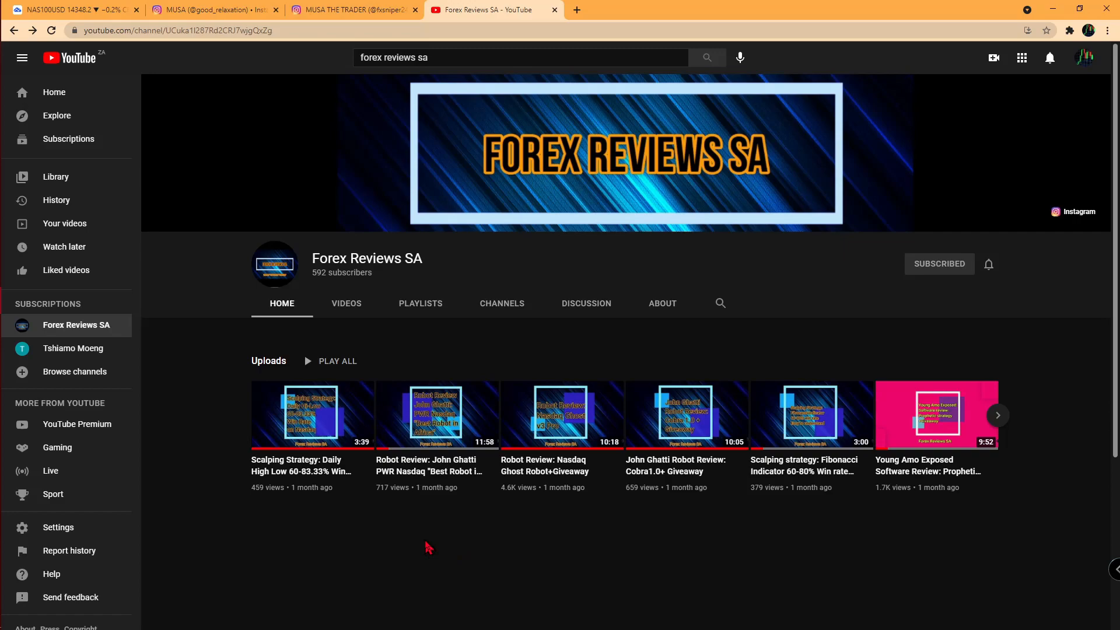
# Open the PWR Nasdaq robot review video and follow its description's Google Drive link.
pyautogui.click(437, 415)
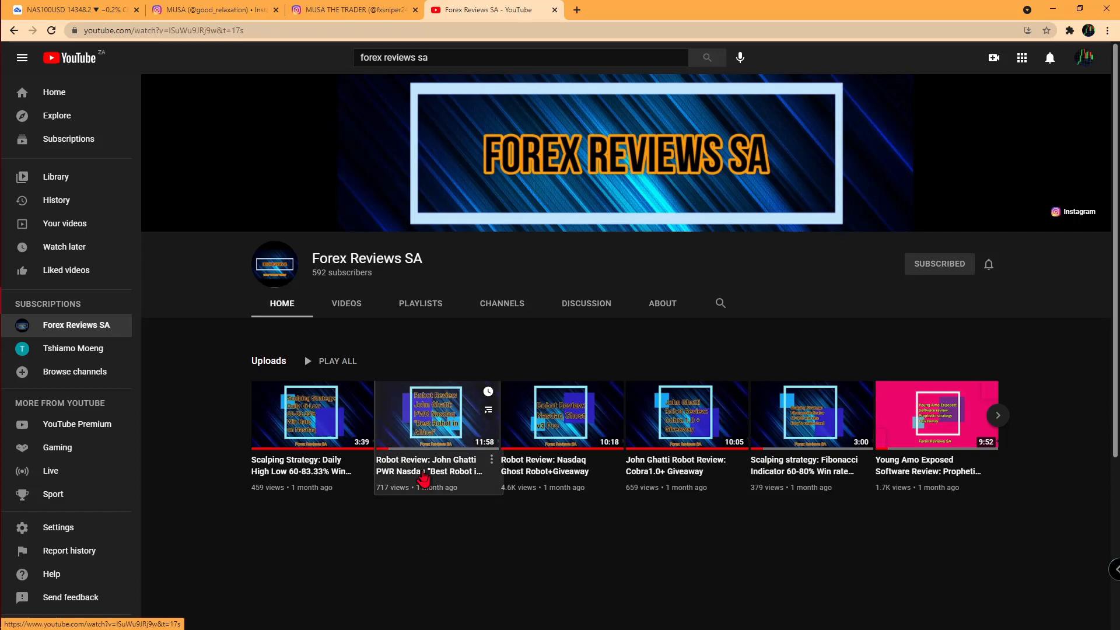
pyautogui.click(438, 415)
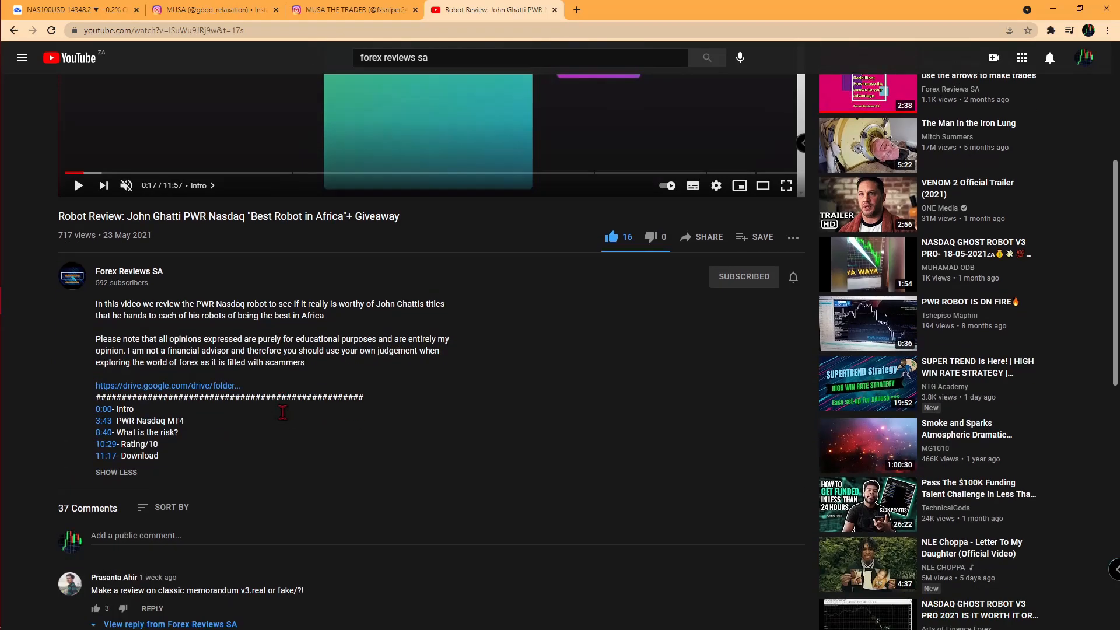
pyautogui.scroll(-3)
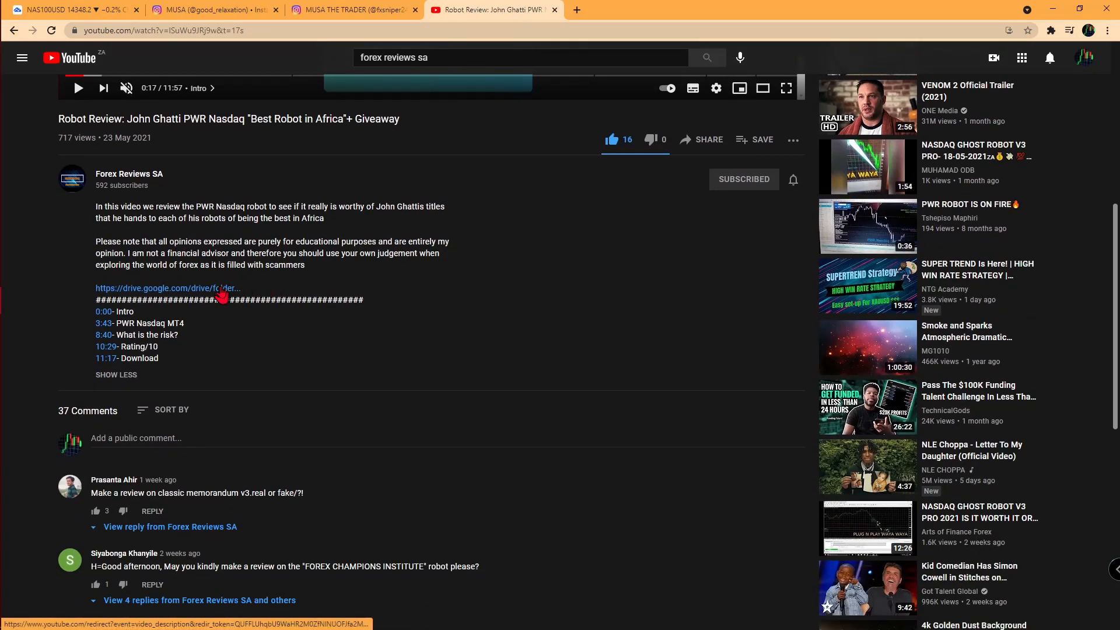
pyautogui.click(167, 287)
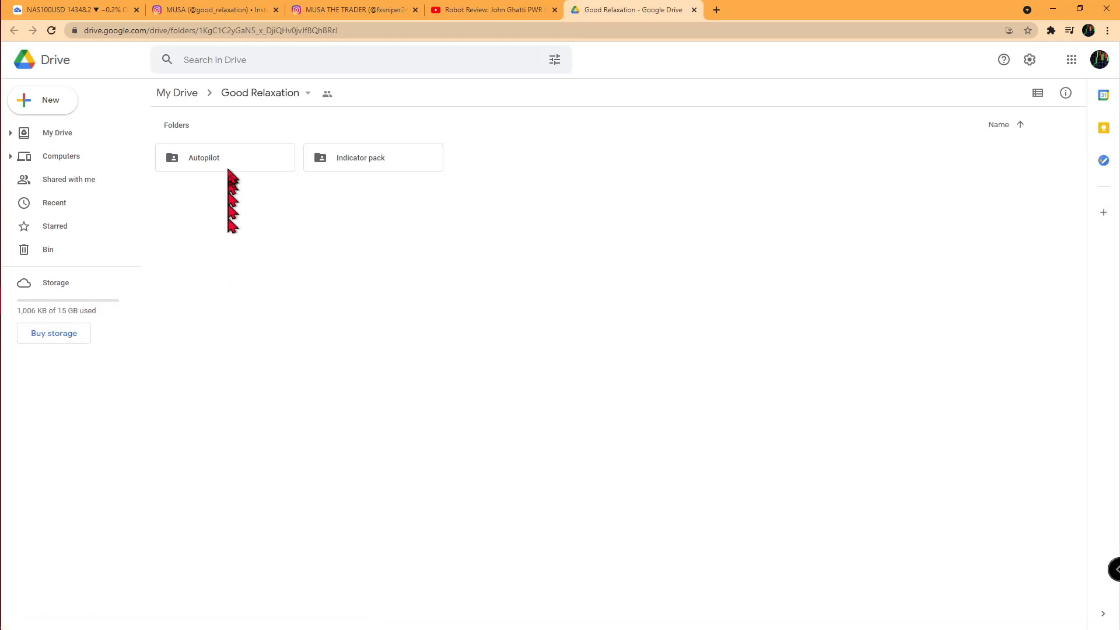
# Browse Indicator pack (Forexsignal30.1, Forexsignal30.3, VJ Sniper V3), then open the Autopilot folder.
pyautogui.click(225, 157)
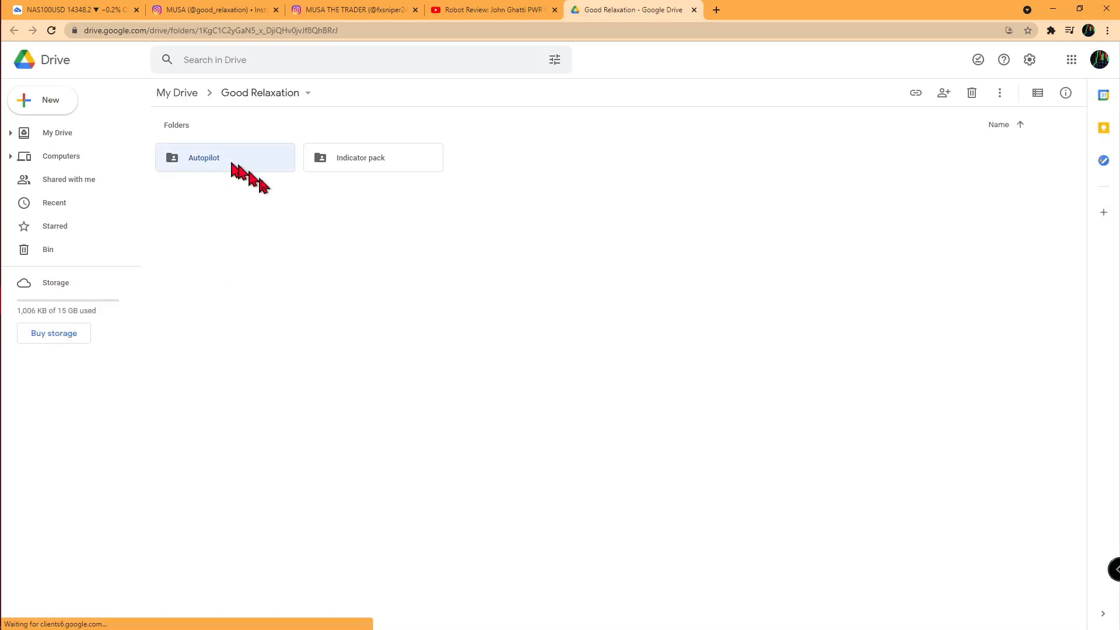
pyautogui.click(372, 158)
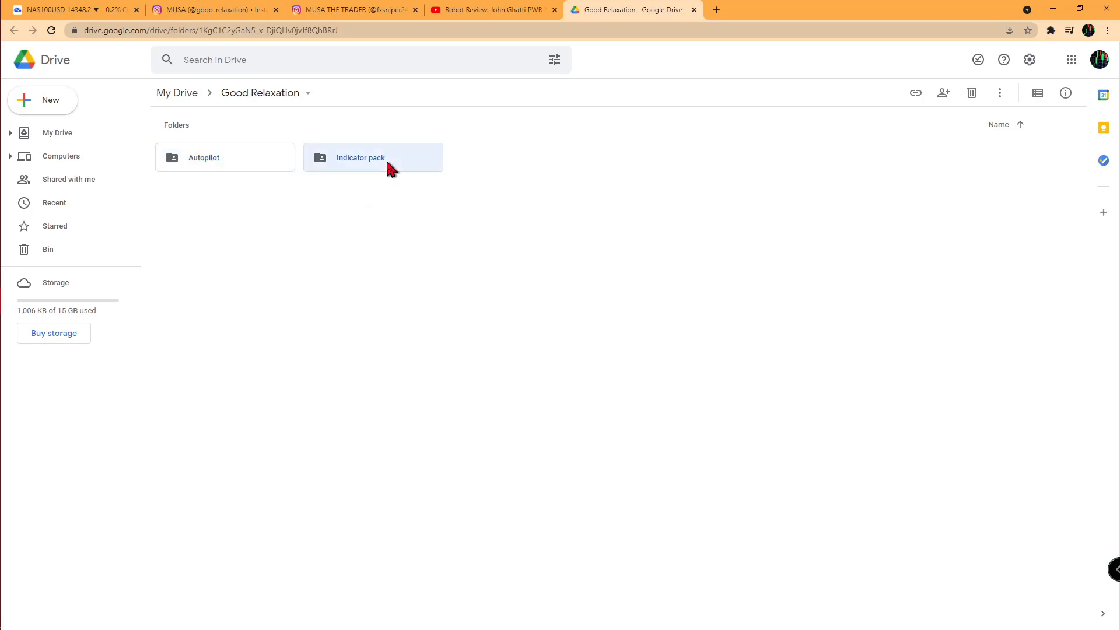
pyautogui.doubleClick(360, 157)
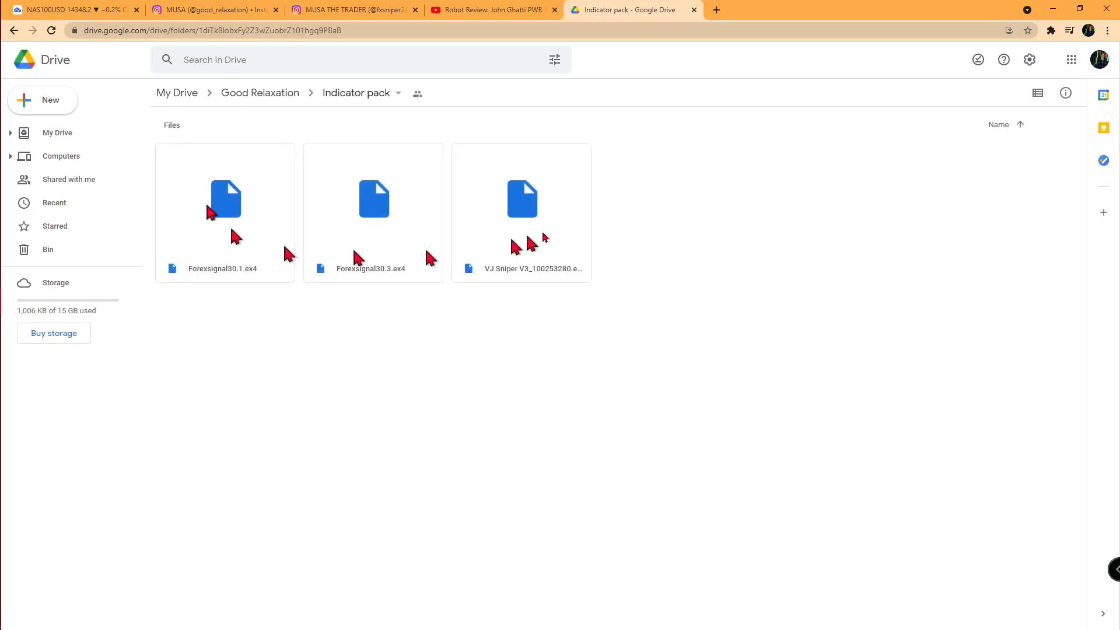
pyautogui.click(259, 93)
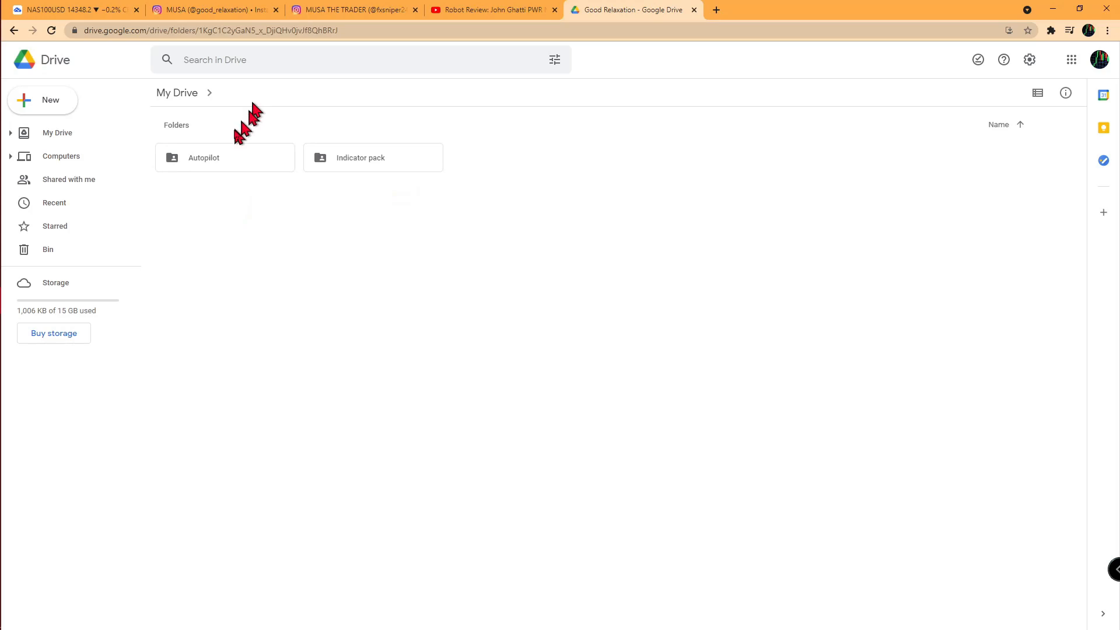
pyautogui.doubleClick(203, 156)
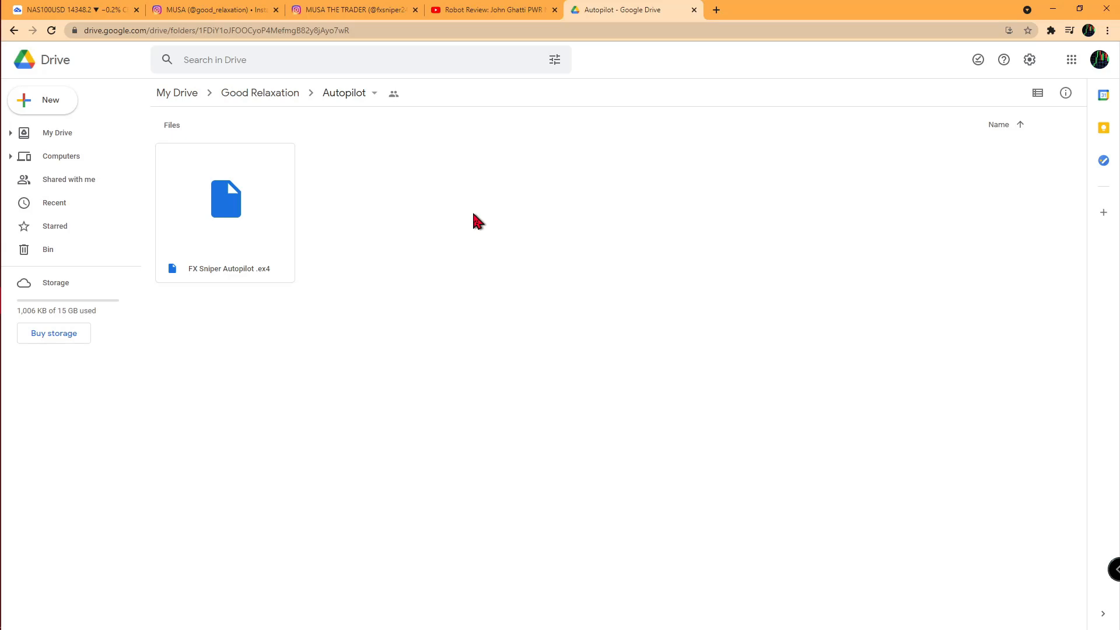
pyautogui.moveTo(450, 181)
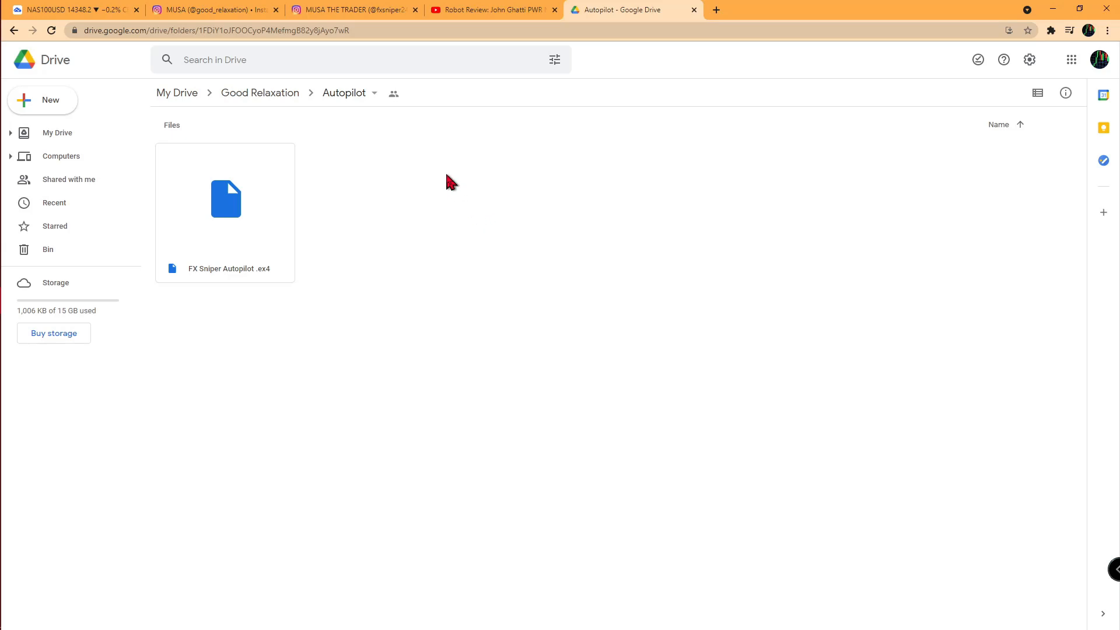
pyautogui.moveTo(198, 411)
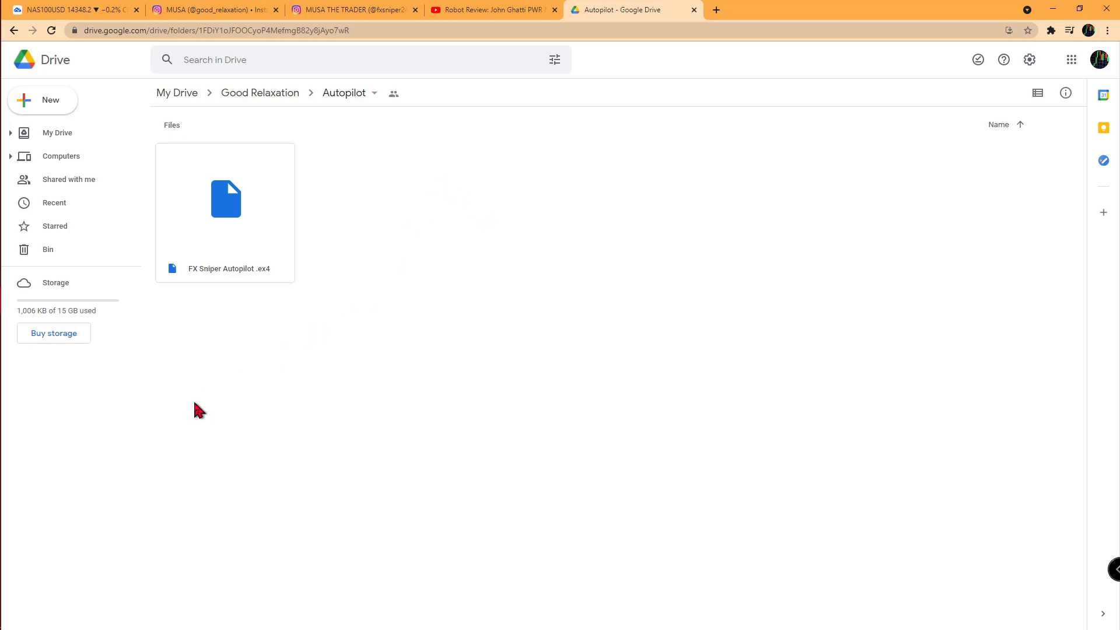